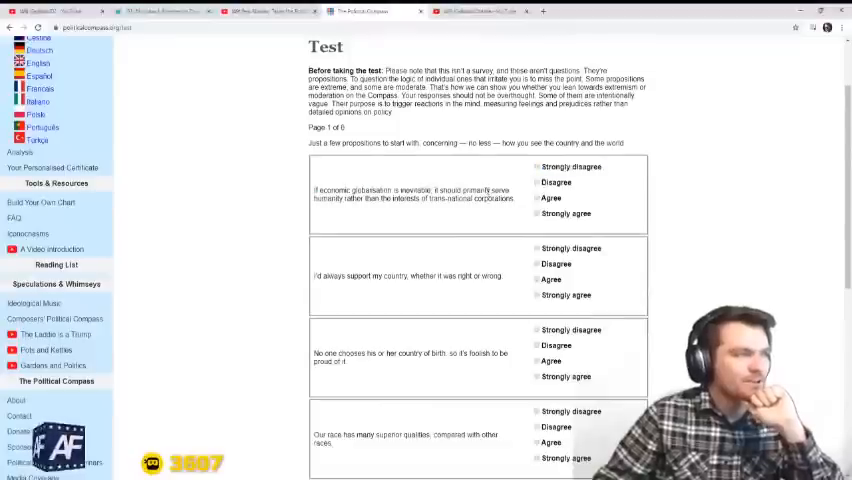
- Answer the six page-1 propositions, from economic globalisation to military action defying international law
scroll("down", 3)
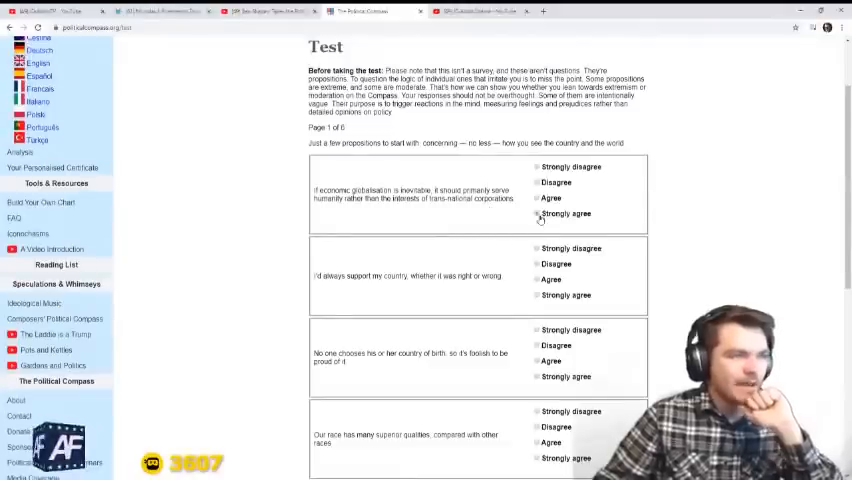
scroll("down", 3)
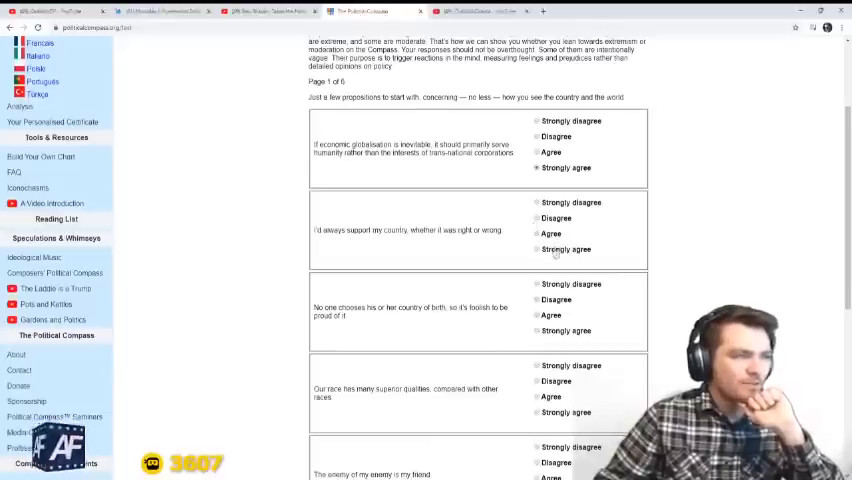
scroll("down", 3)
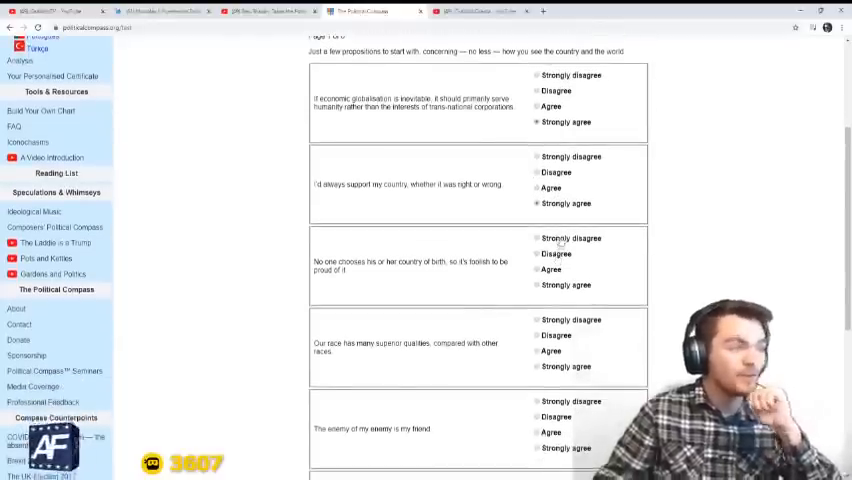
scroll("down", 3)
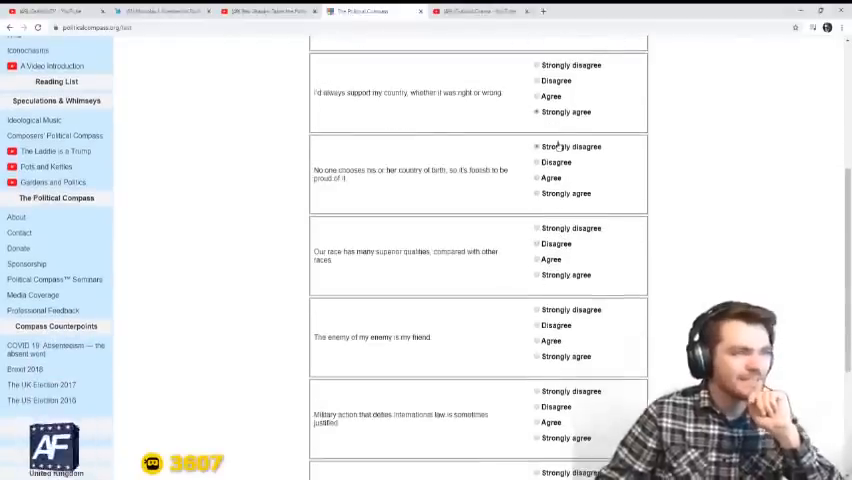
mouse_move(570, 189)
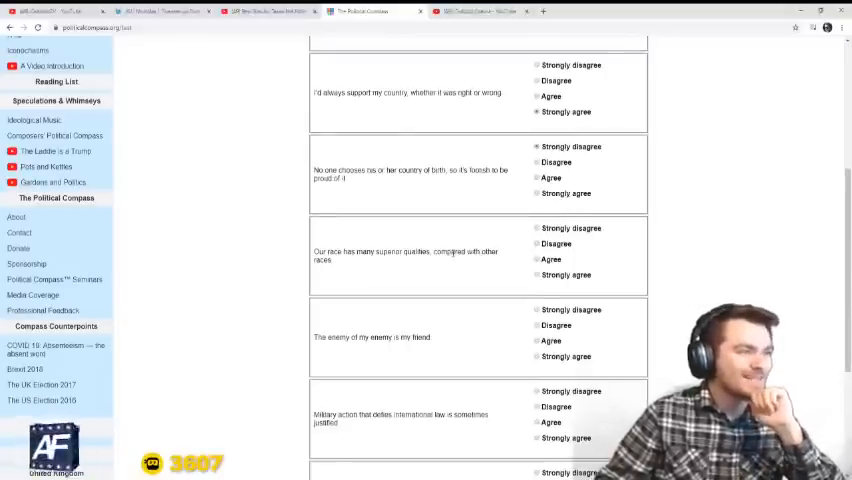
scroll("down", 3)
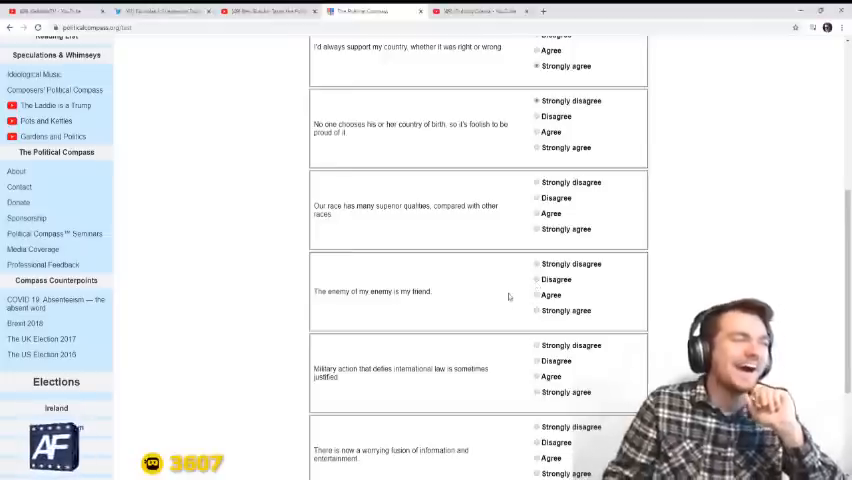
scroll("up", 3)
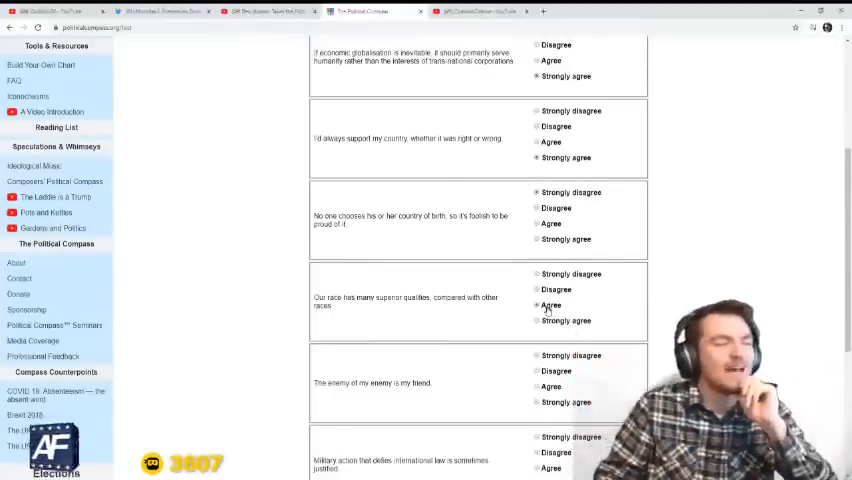
scroll("down", 3)
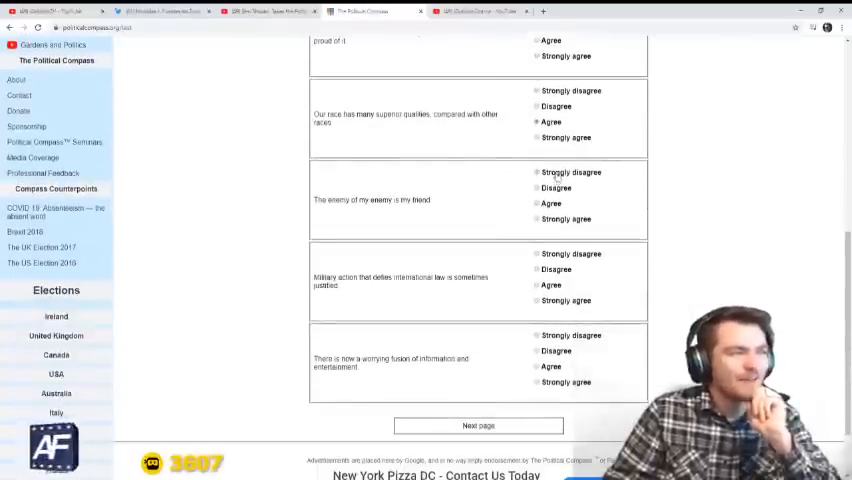
scroll("down", 3)
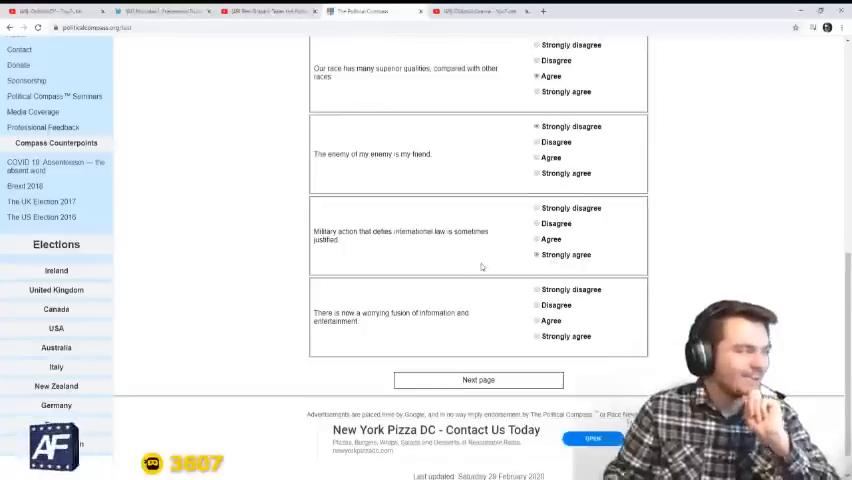
left_click(534, 254)
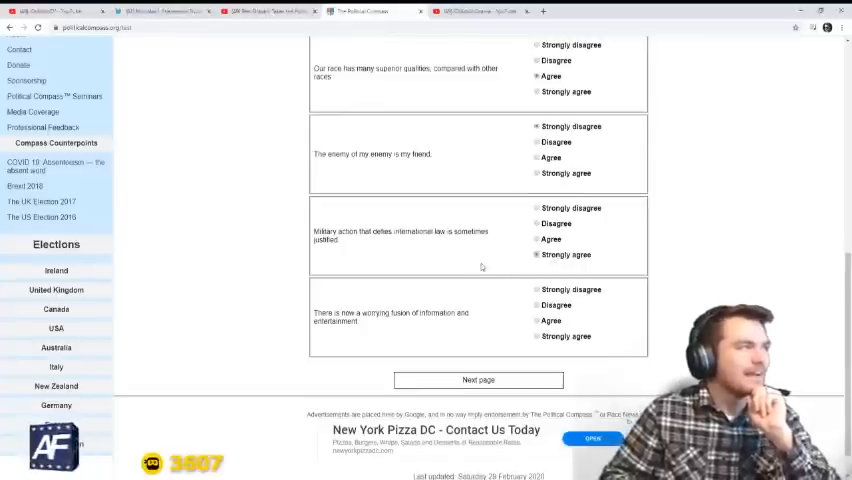
mouse_move(492, 287)
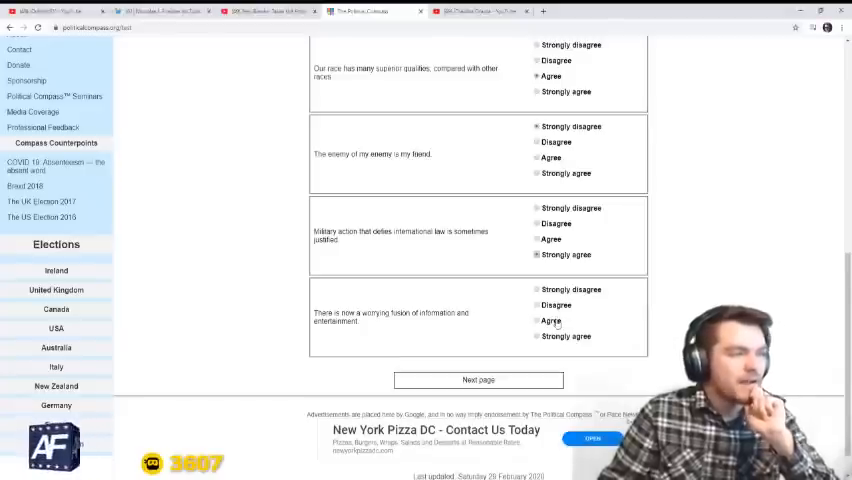
mouse_move(477, 380)
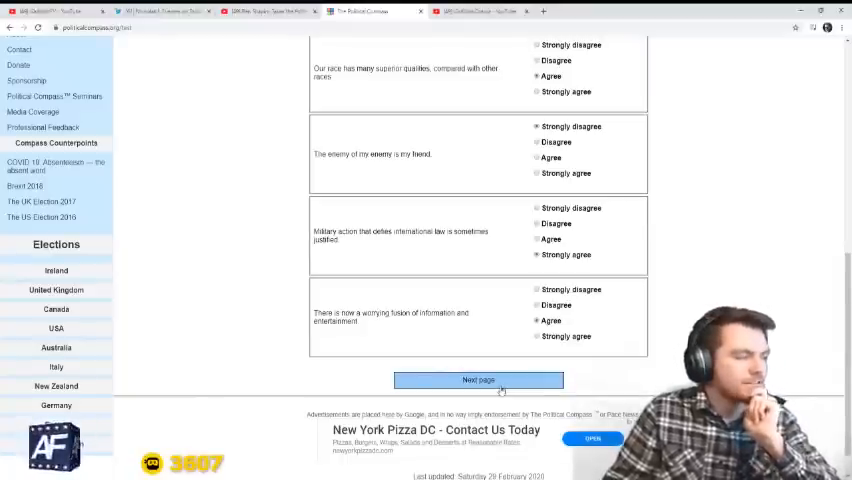
- Answer Disagree on 'from each according to his ability', Strongly disagree on bottled water and land
left_click(480, 380)
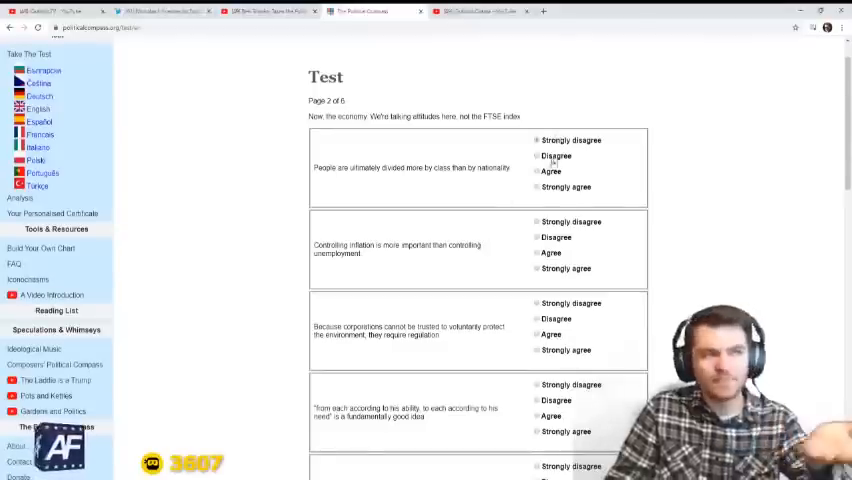
scroll("down", 3)
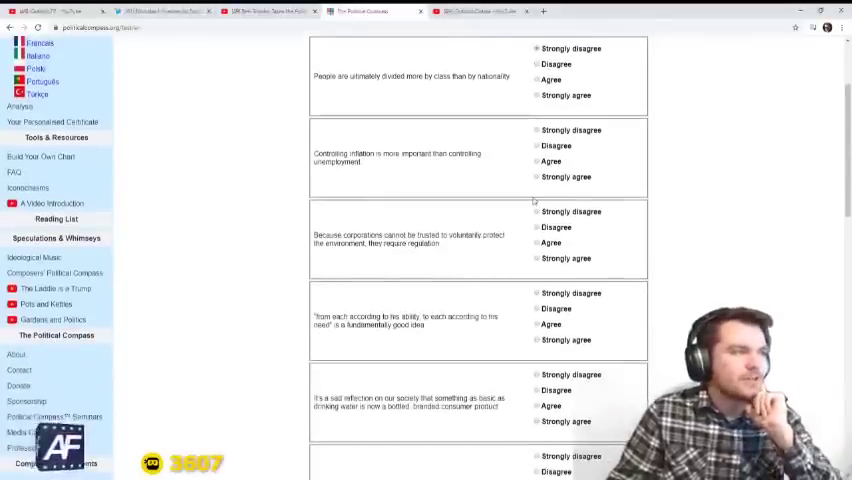
mouse_move(509, 155)
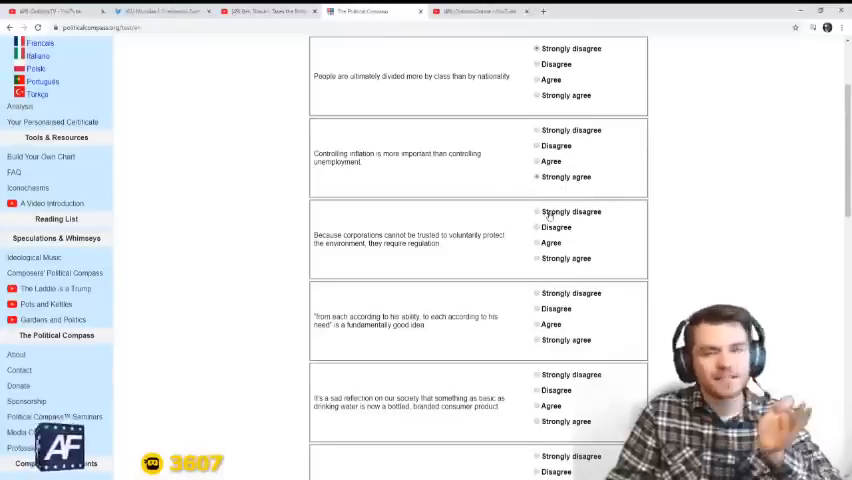
mouse_move(515, 210)
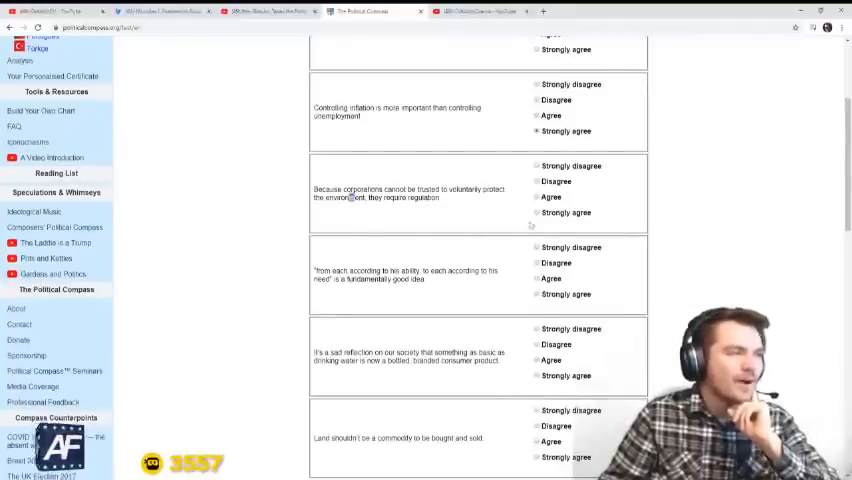
scroll("down", 3)
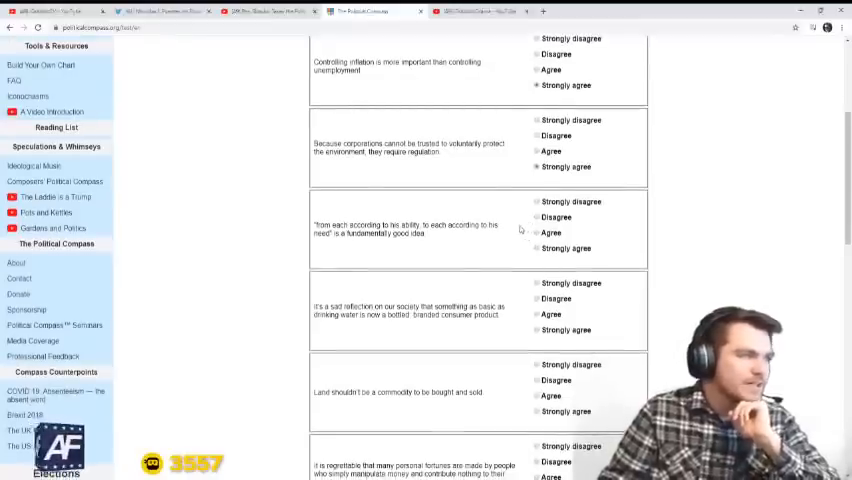
scroll("down", 3)
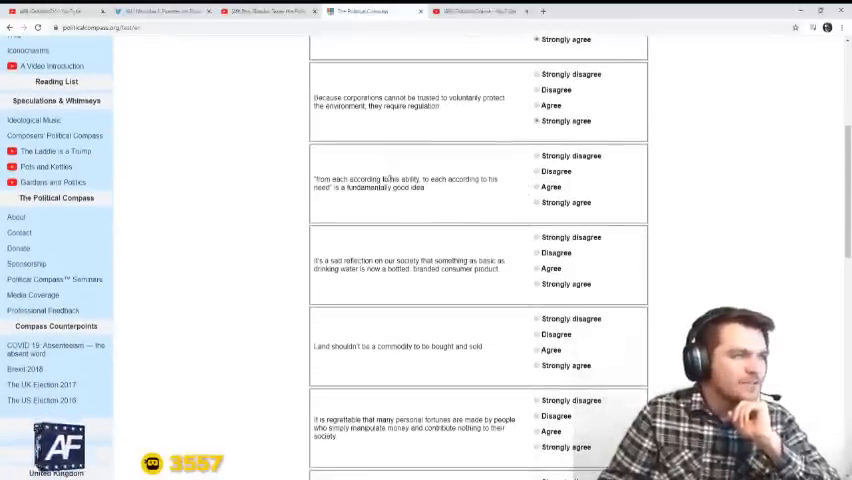
double_click(385, 187)
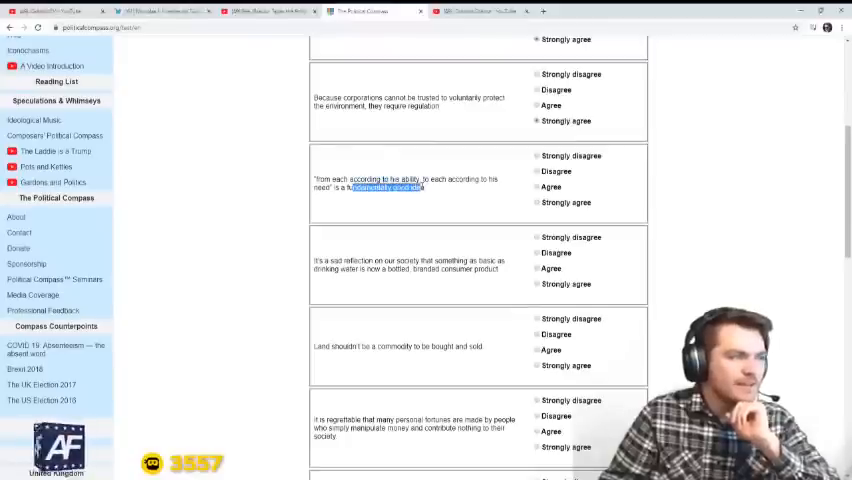
mouse_move(592, 178)
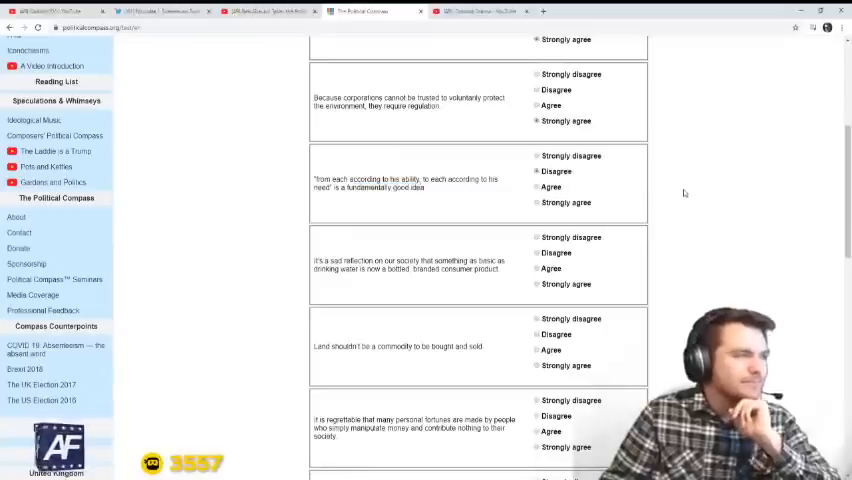
scroll("down", 3)
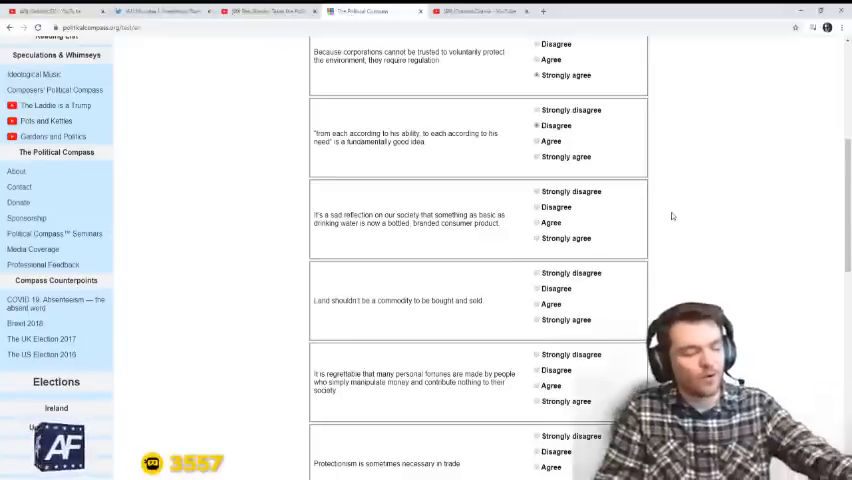
mouse_move(675, 246)
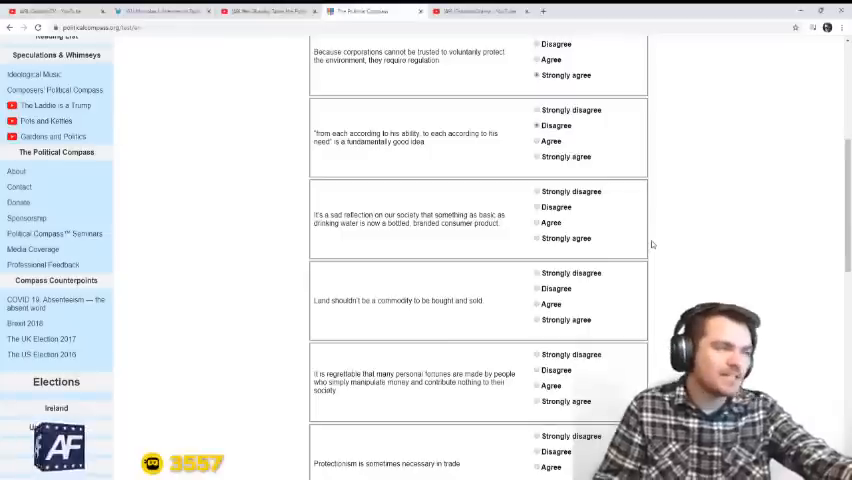
mouse_move(606, 219)
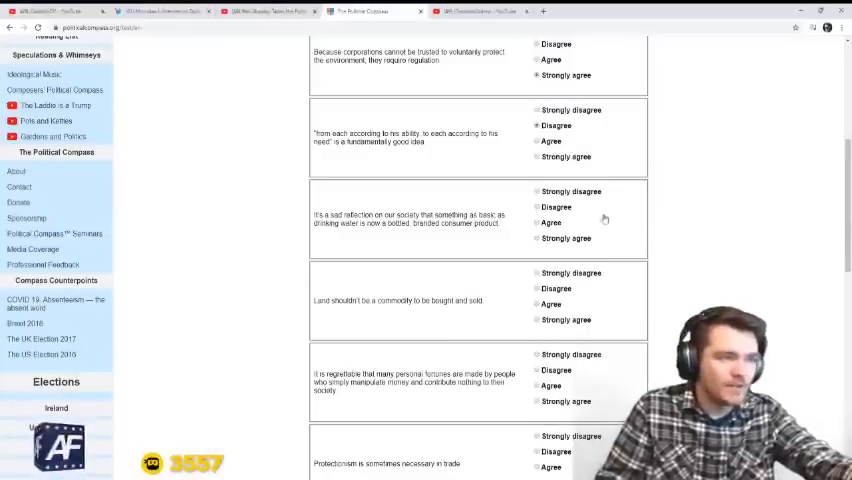
mouse_move(649, 202)
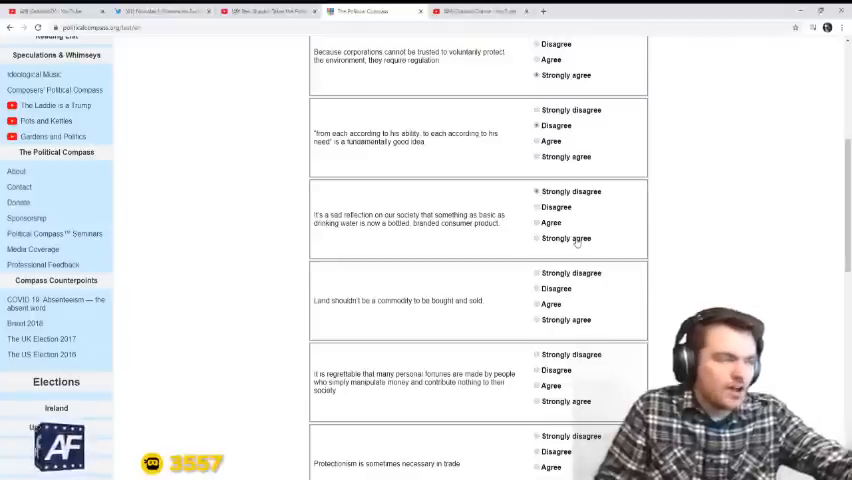
scroll("down", 3)
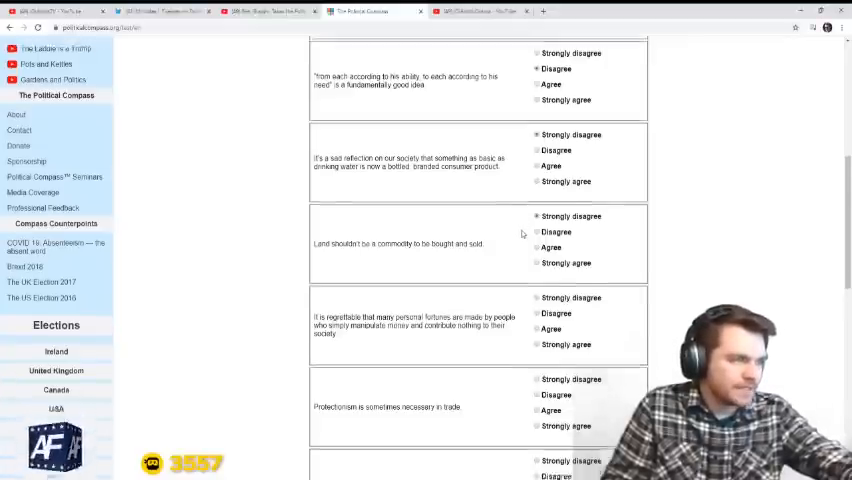
- Scroll down to the personal-fortunes, protectionism, shareholder-profit and taxation propositions
scroll("down", 3)
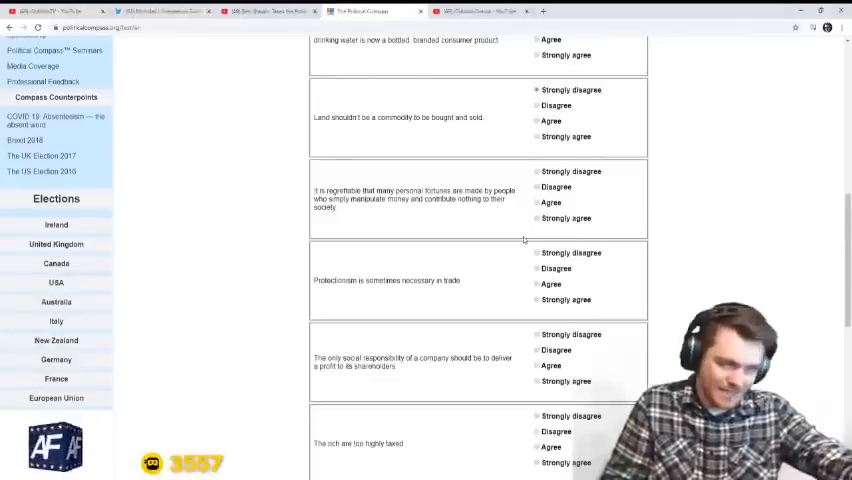
mouse_move(501, 221)
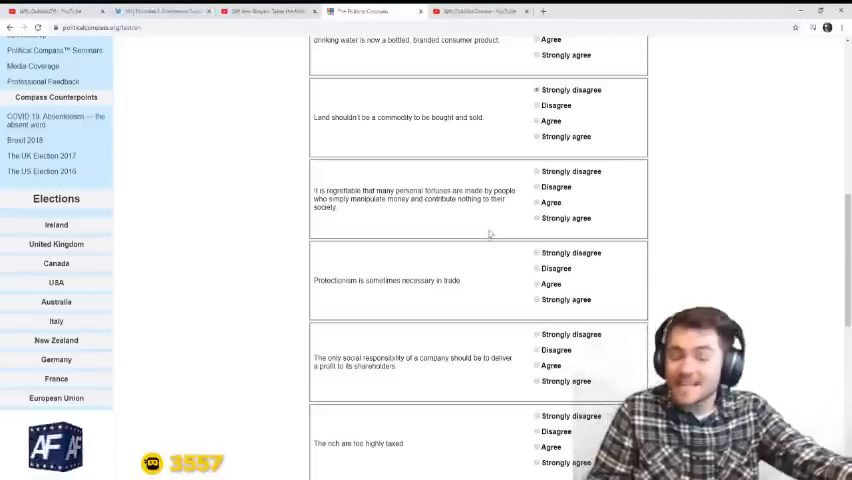
mouse_move(484, 238)
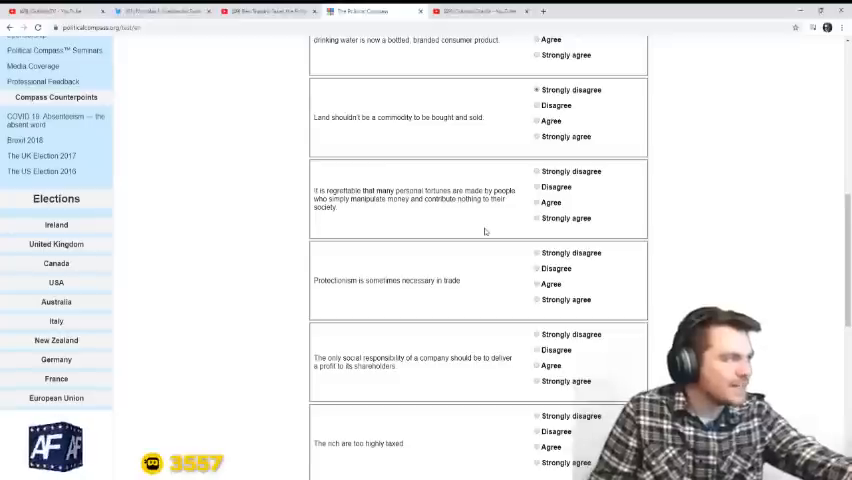
mouse_move(494, 230)
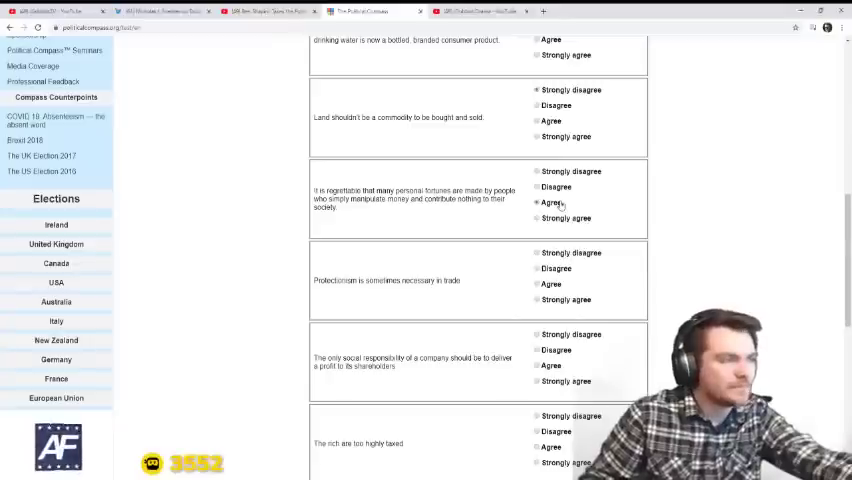
- Answer Disagree on personal fortunes, Strongly agree on protectionism, Strongly disagree on shareholder profits
scroll("down", 3)
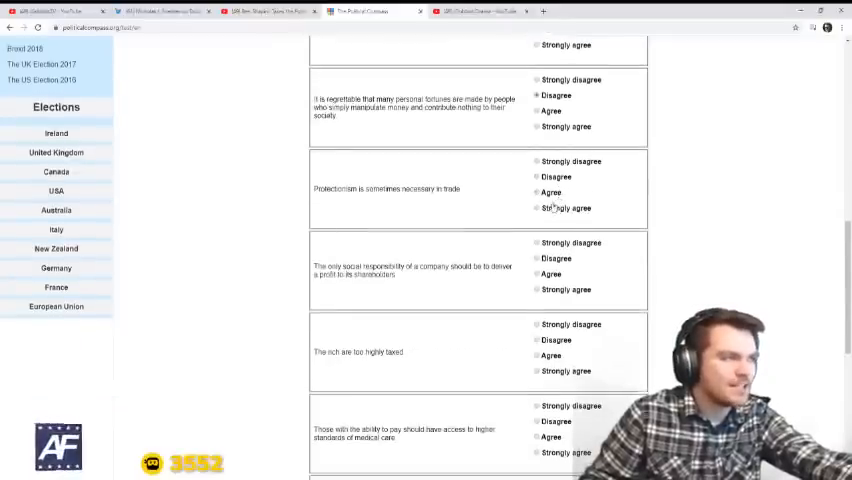
scroll("down", 3)
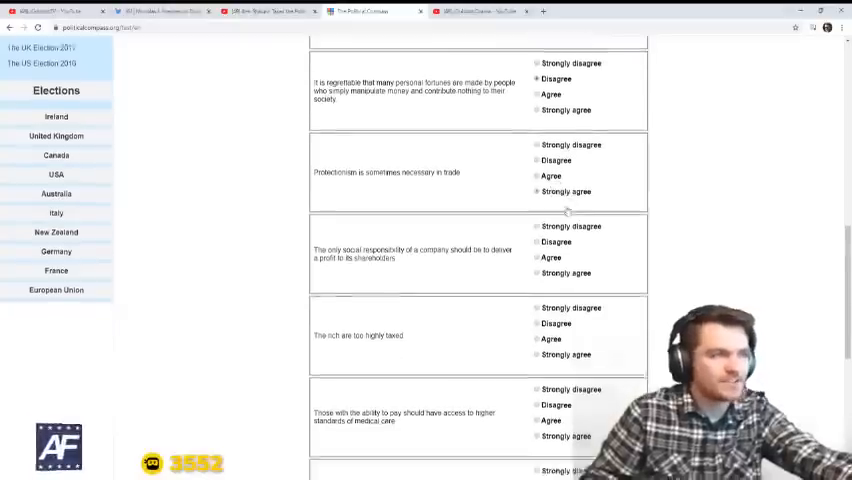
scroll("down", 3)
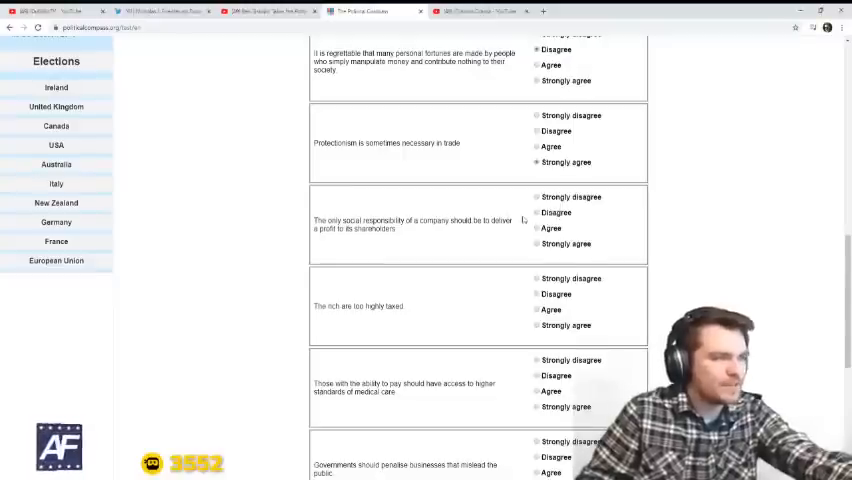
left_click(536, 197)
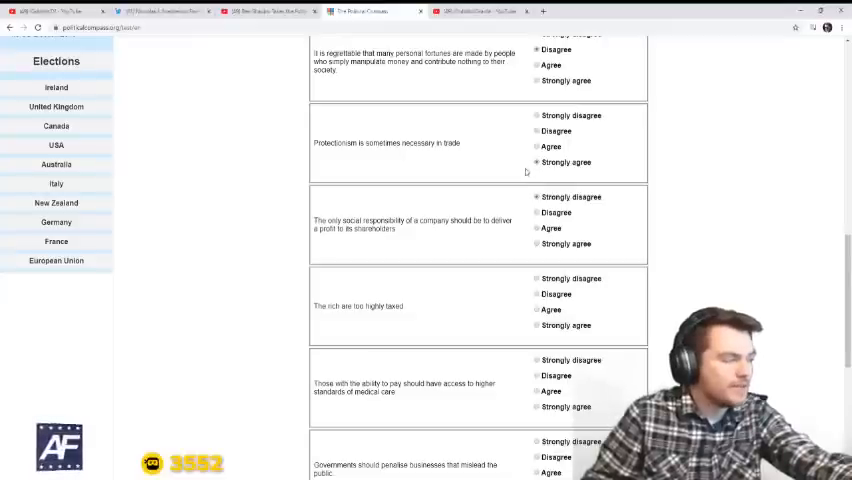
scroll("down", 3)
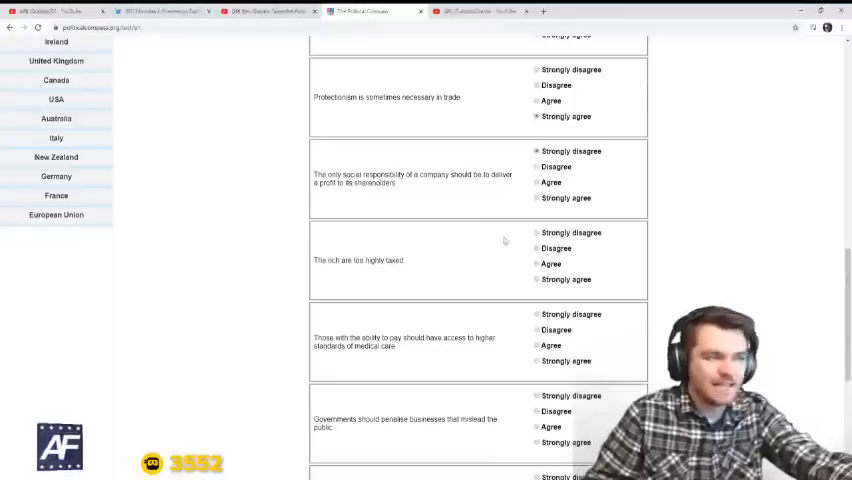
- Answer Disagree on 'the rich are too highly taxed' and Strongly agree on paid medical care
left_click(535, 248)
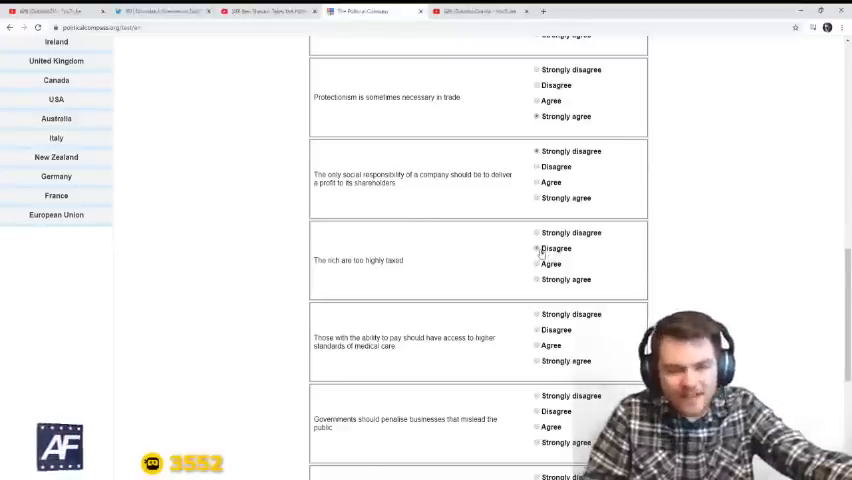
left_click(534, 248)
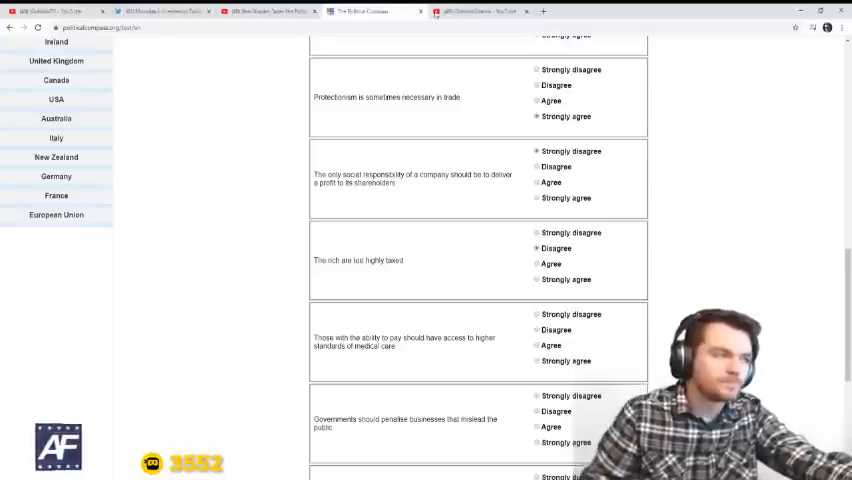
scroll("down", 3)
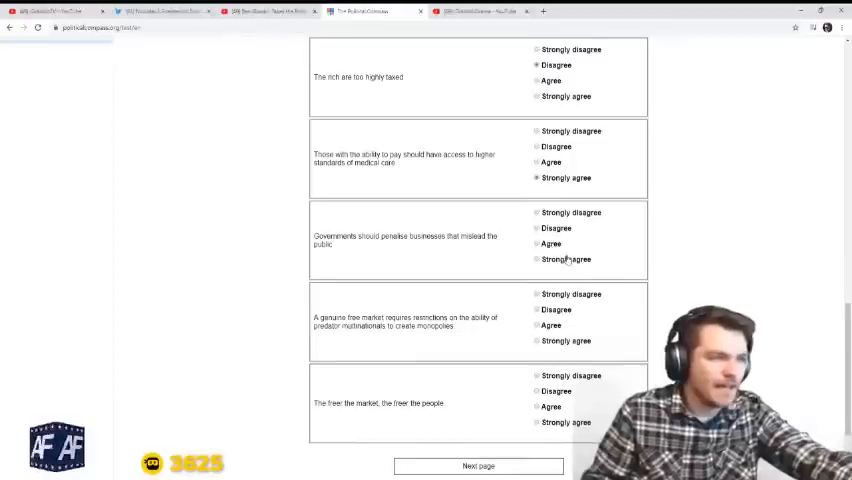
- Answer the misleading-business, monopoly and freer-market statements, then load page 3 of 6
scroll("down", 3)
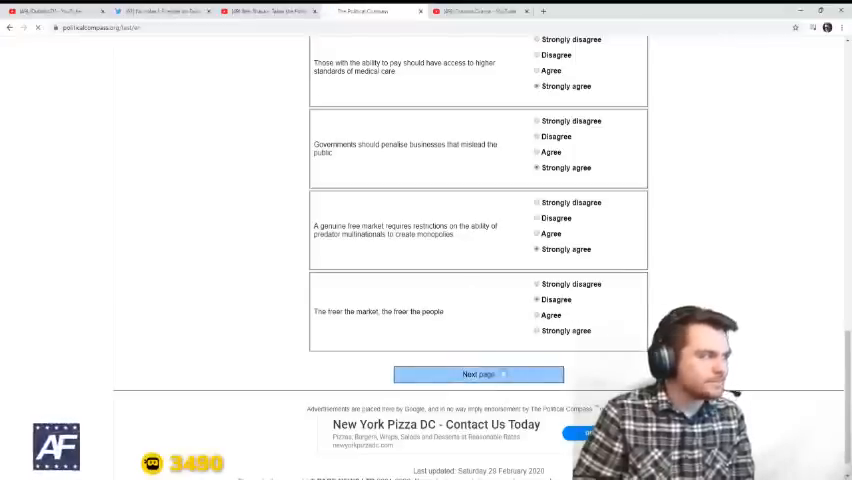
left_click(481, 374)
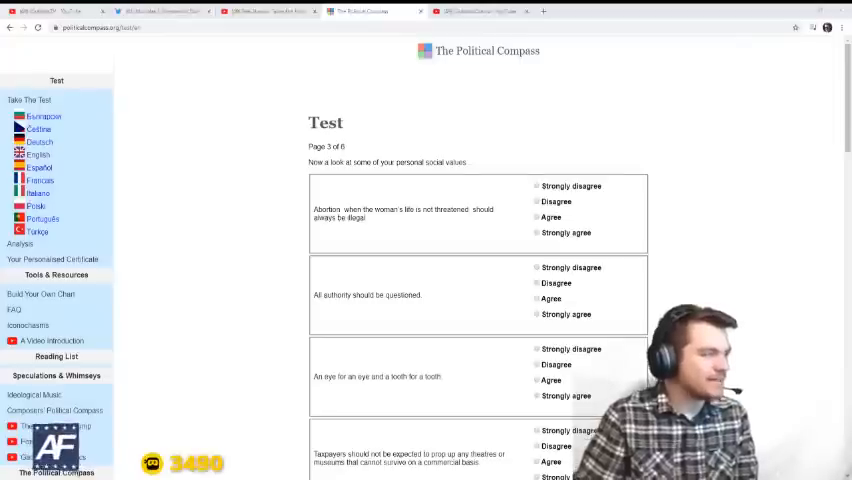
mouse_move(230, 347)
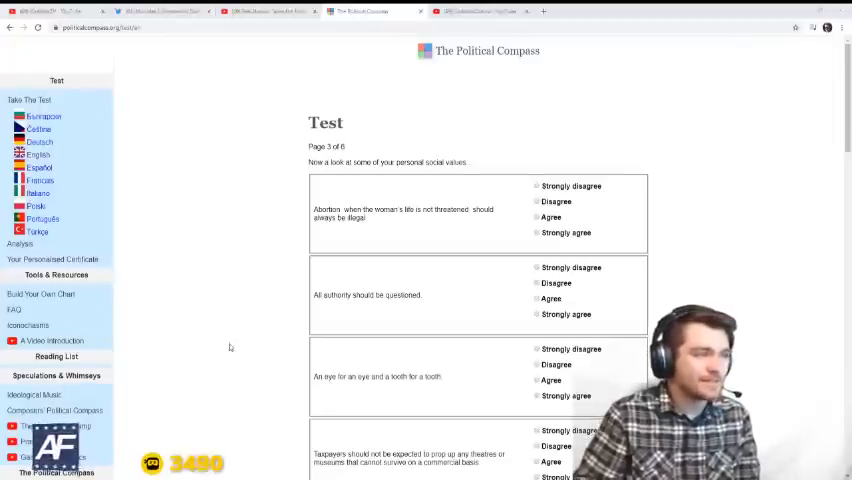
- Answer Strongly agree on abortion, Disagree on questioning authority, Strongly agree on keeping to own kind
scroll("down", 3)
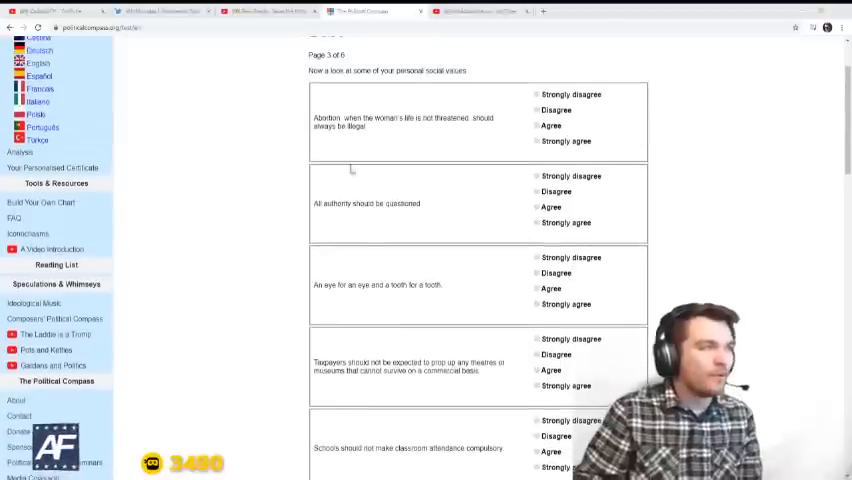
mouse_move(462, 143)
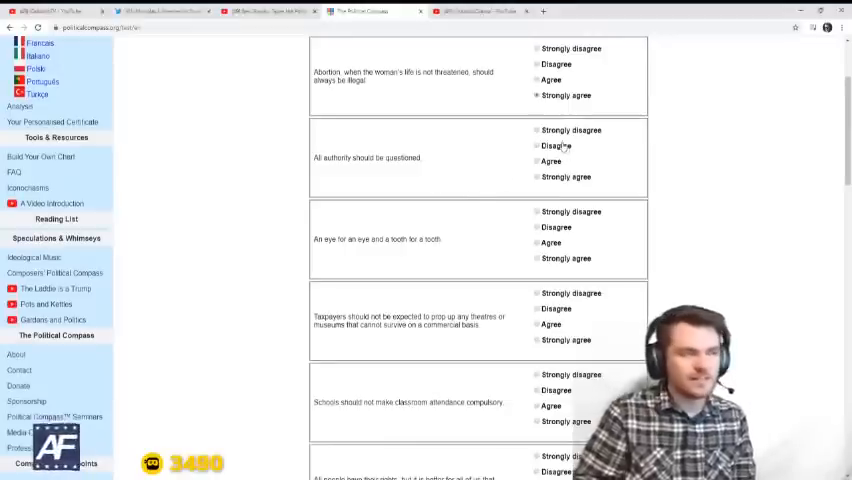
scroll("down", 3)
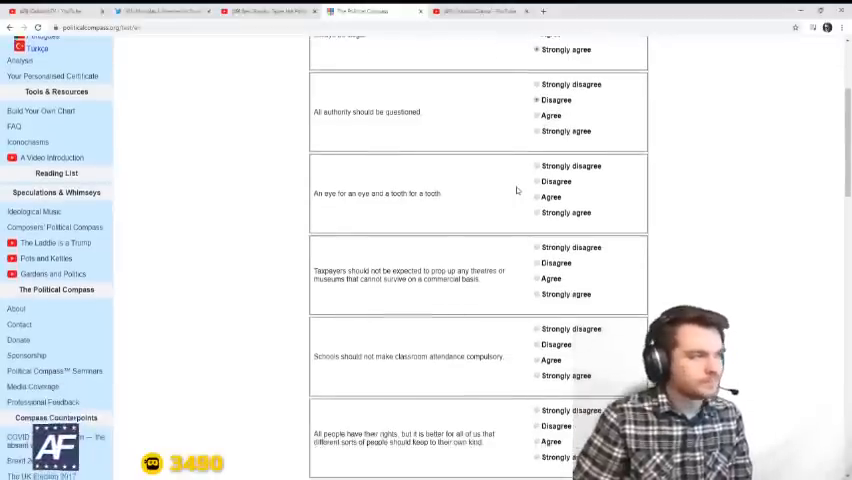
left_click(534, 100)
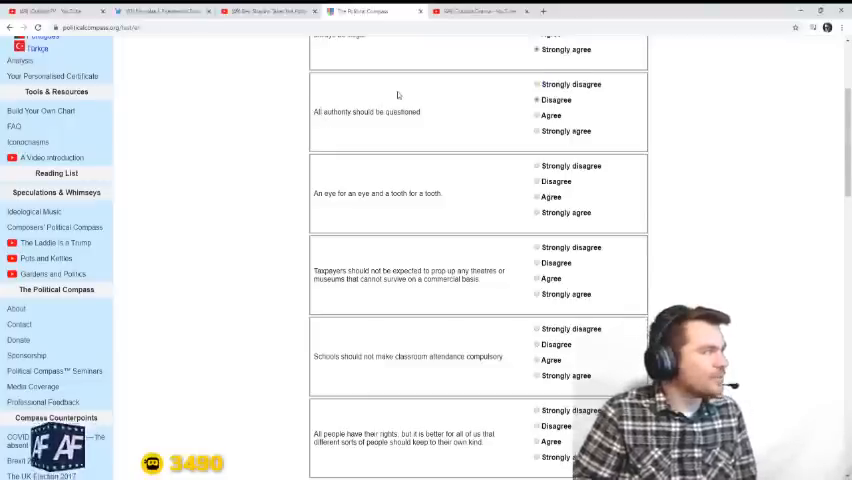
scroll("down", 3)
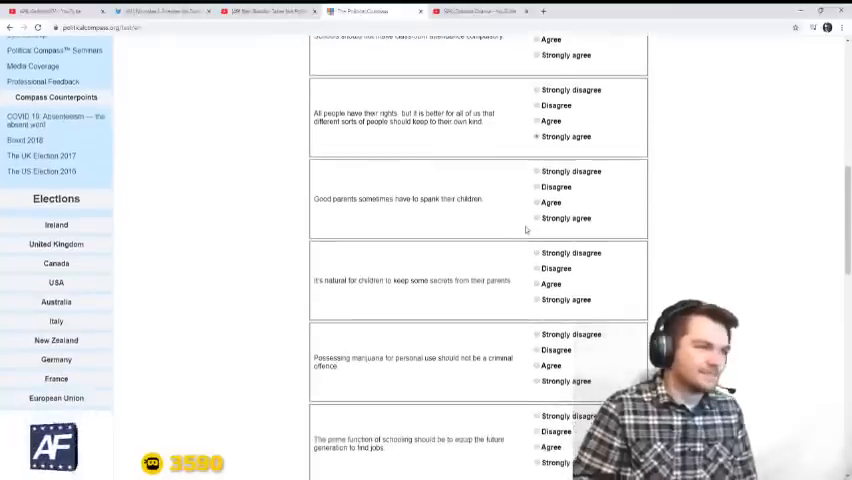
- Answer the remaining page-3 statements, ending with Disagree on public funding for broadcasters
scroll("down", 3)
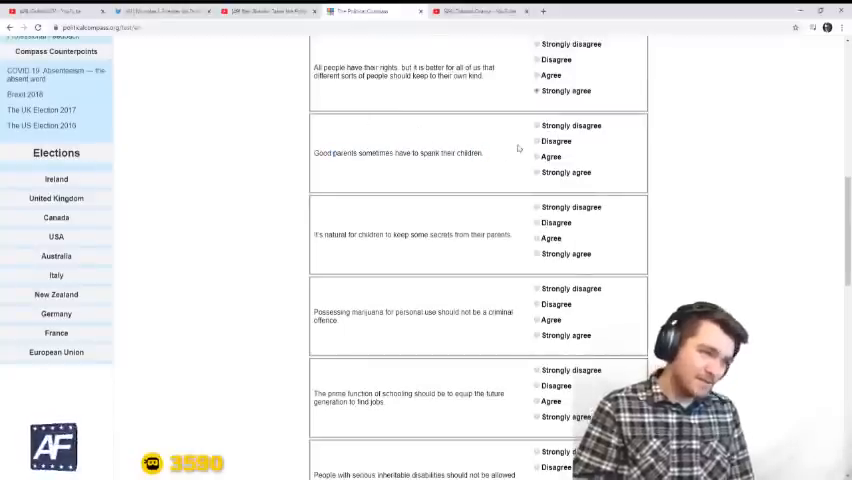
scroll("down", 3)
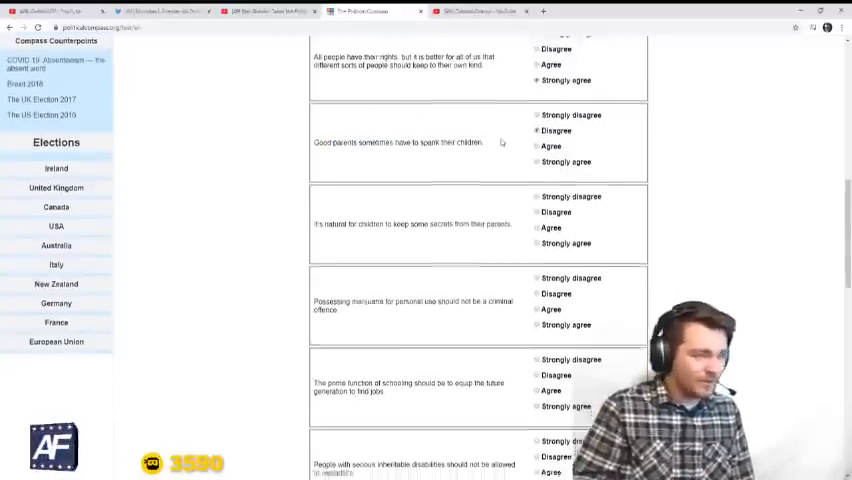
scroll("down", 3)
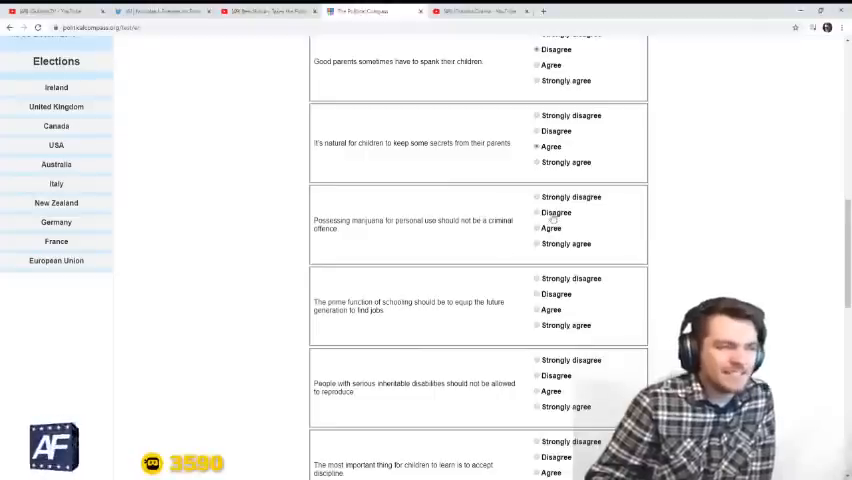
scroll("down", 3)
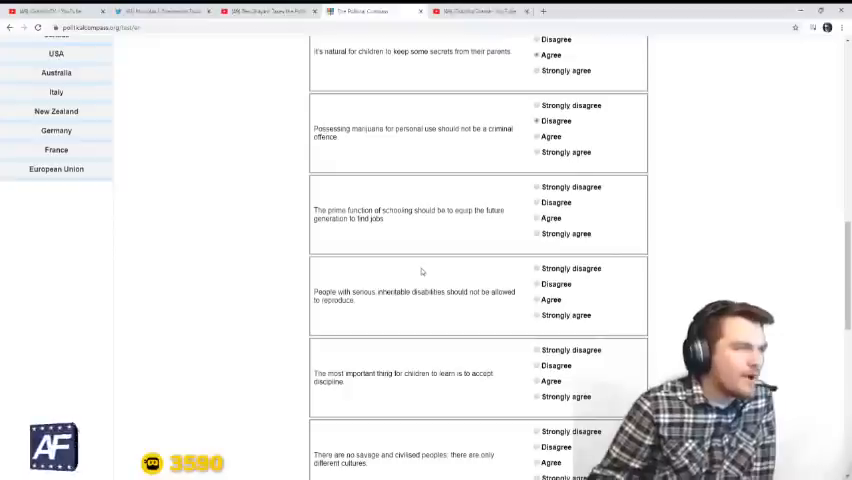
mouse_move(394, 188)
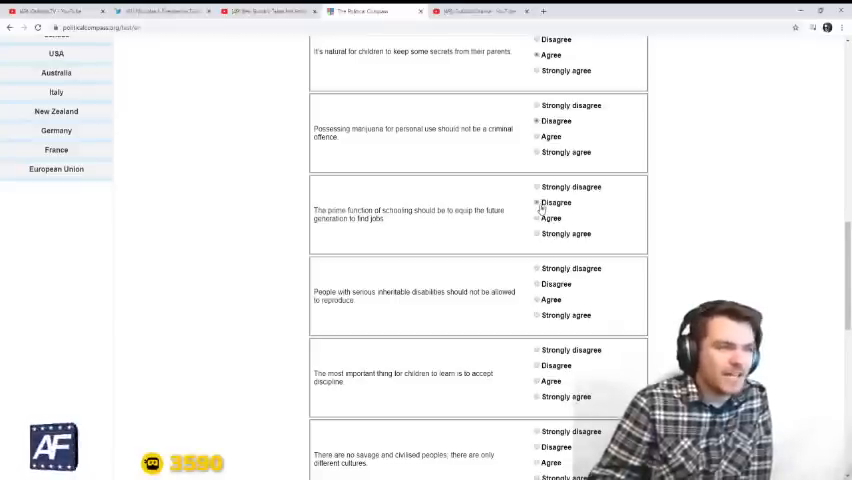
scroll("down", 3)
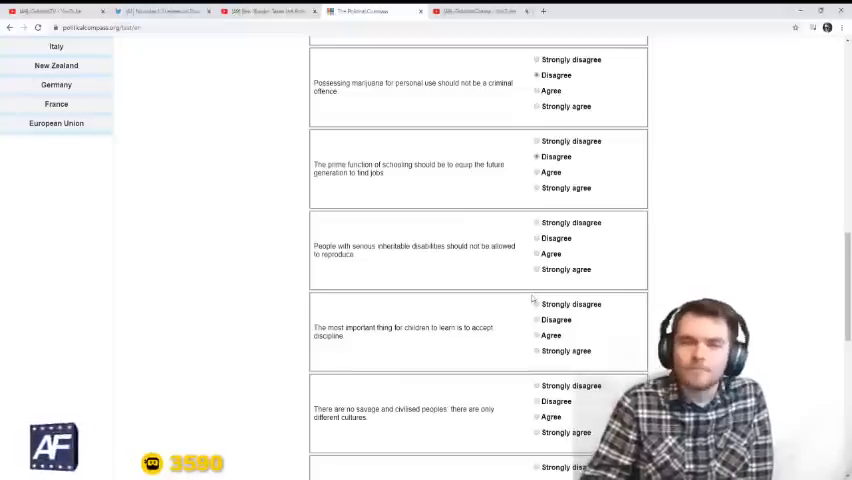
mouse_move(514, 318)
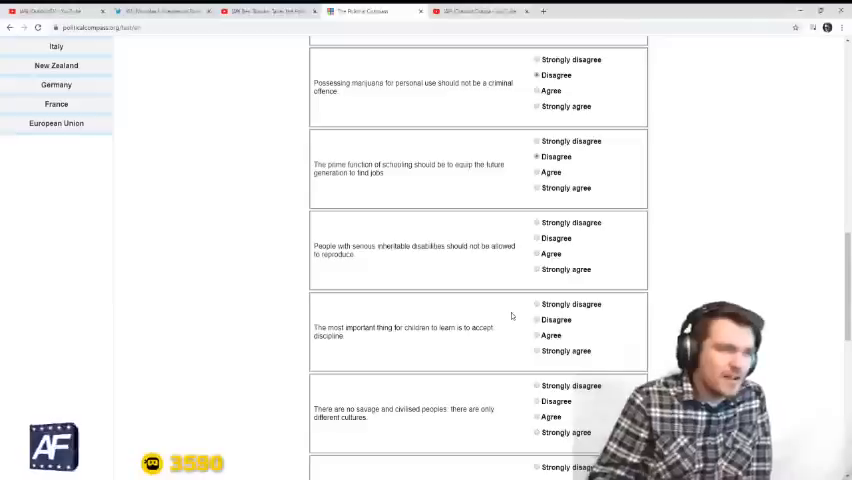
mouse_move(491, 191)
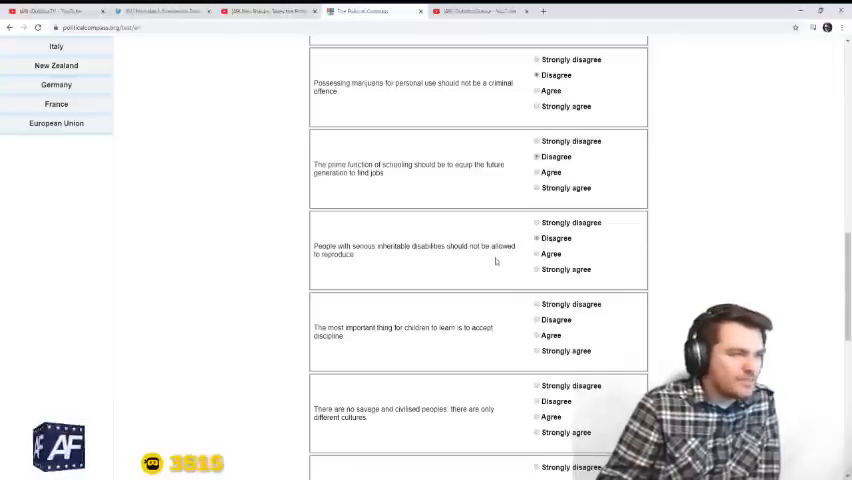
scroll("down", 3)
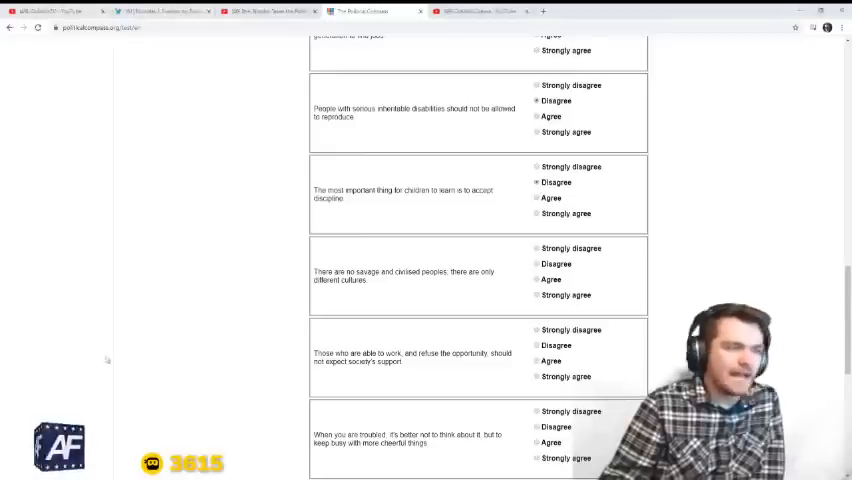
mouse_move(254, 277)
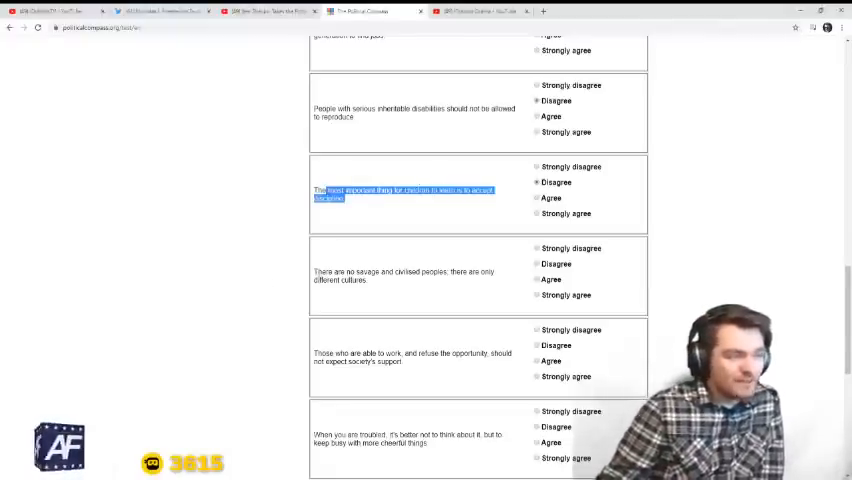
scroll("down", 3)
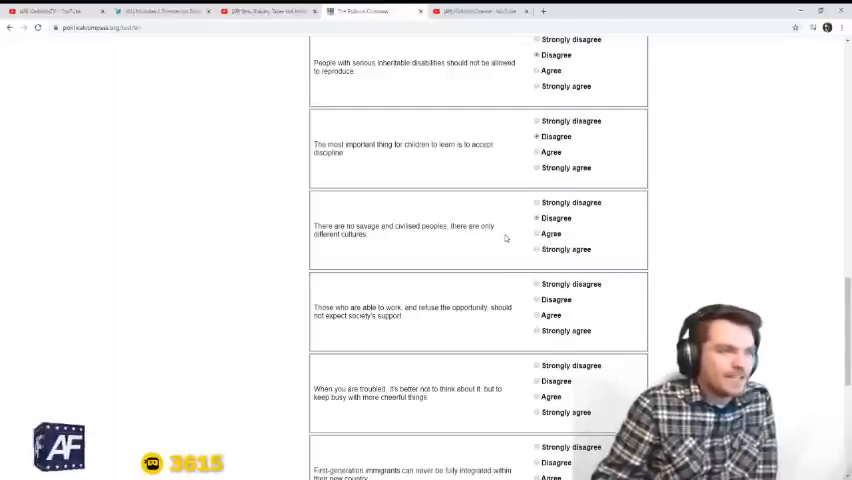
scroll("down", 3)
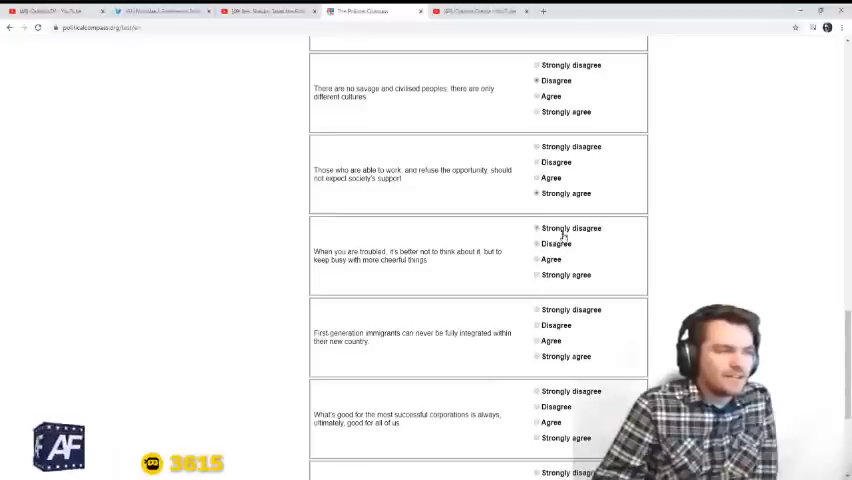
scroll("down", 3)
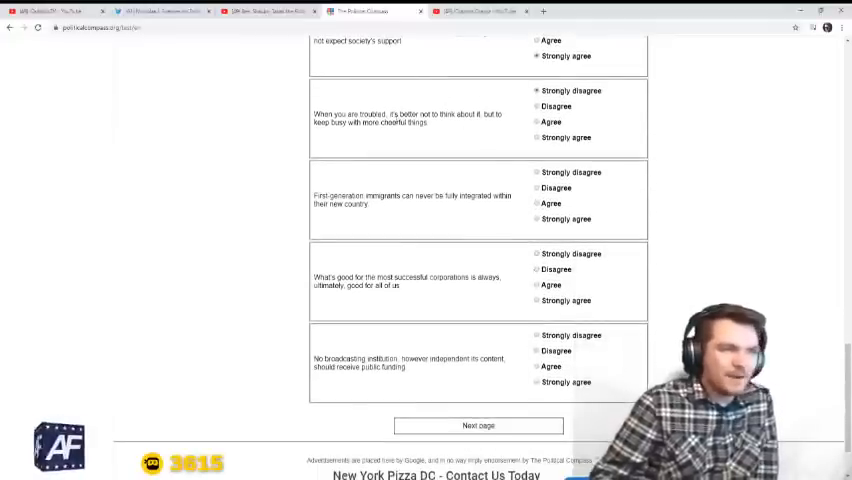
mouse_move(442, 127)
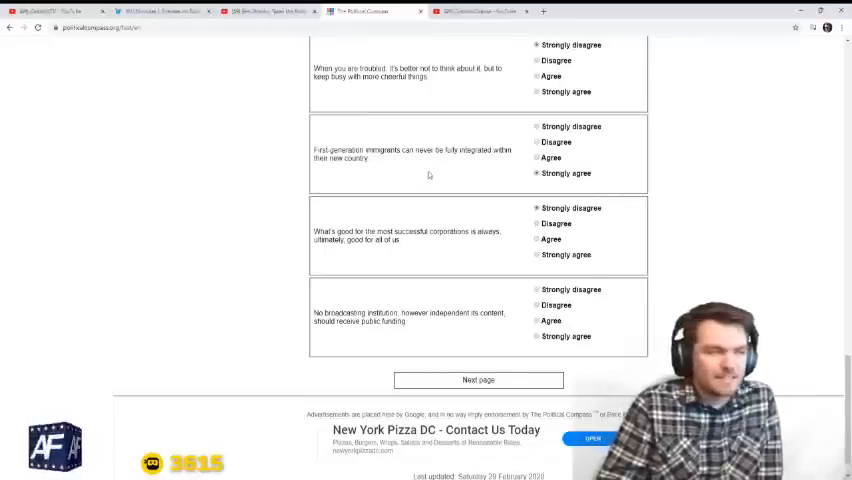
scroll("down", 3)
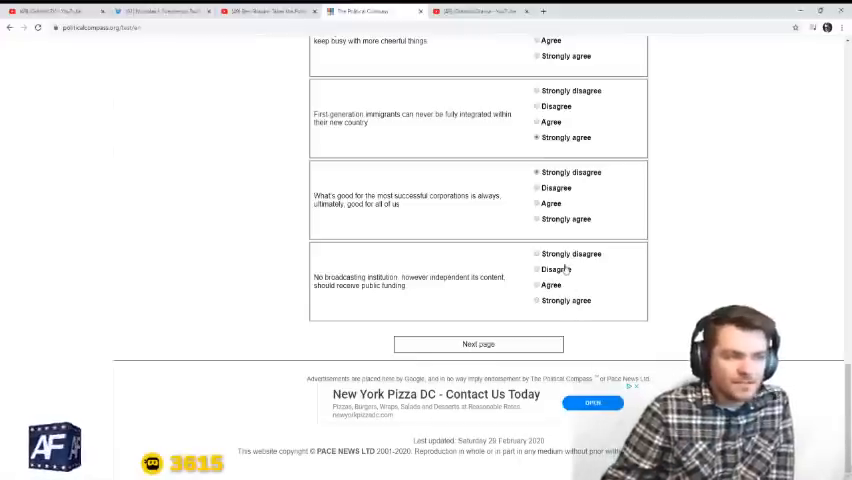
left_click(478, 344)
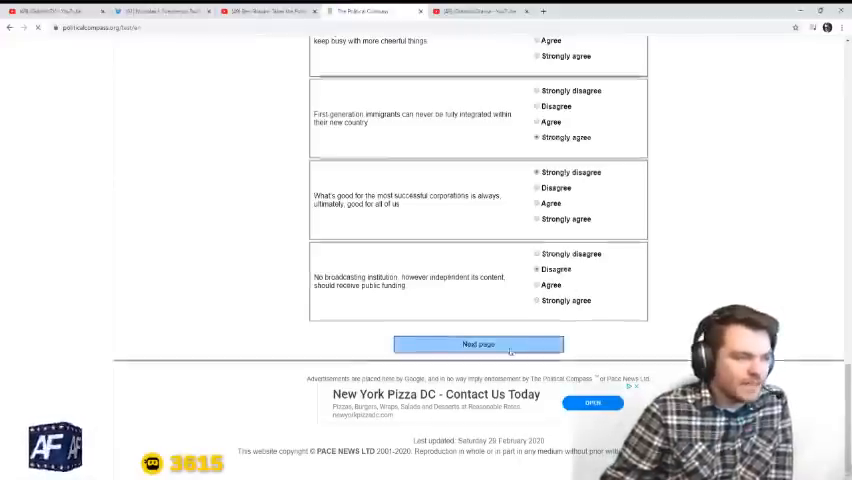
- Go to page 4; answer Strongly agree on civil liberties and Agree on one-party states
left_click(479, 344)
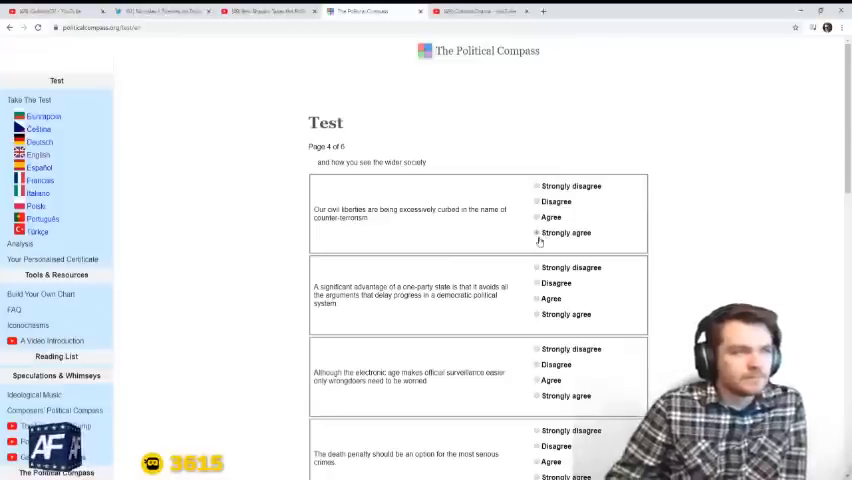
scroll("down", 3)
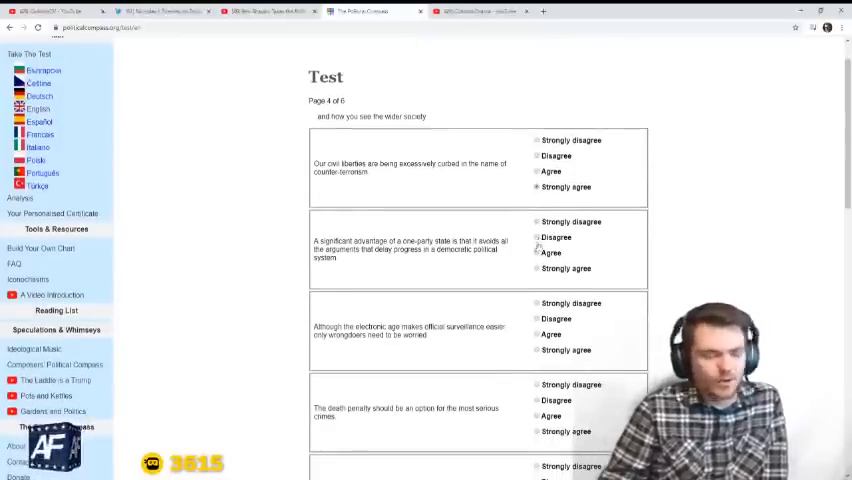
scroll("down", 3)
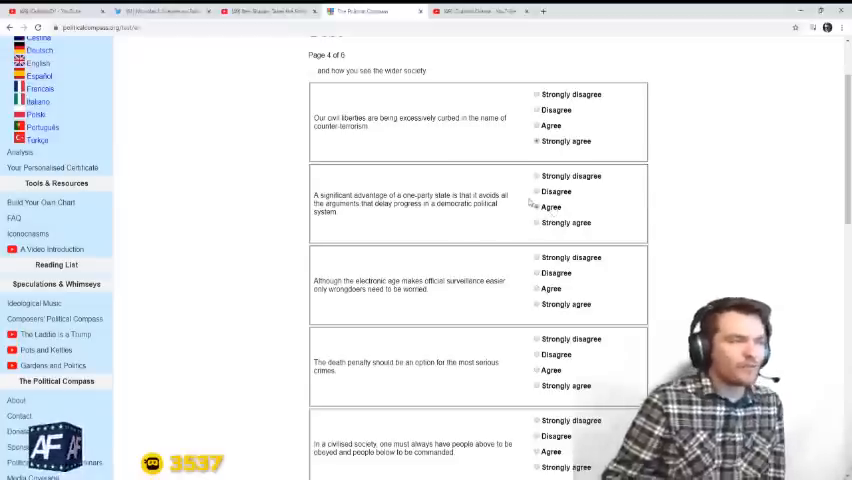
left_click(534, 207)
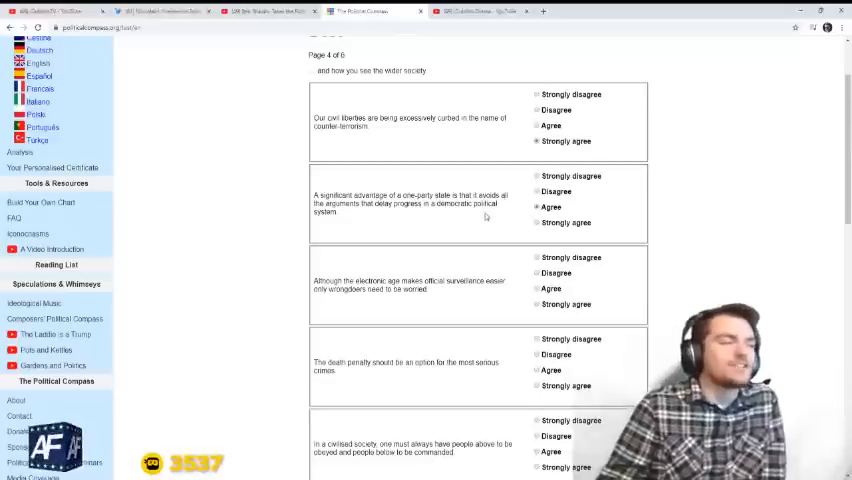
scroll("down", 3)
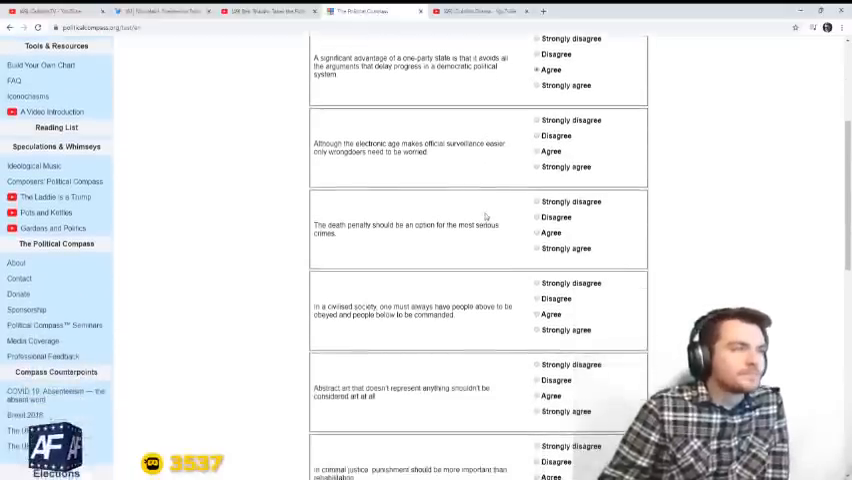
scroll("down", 3)
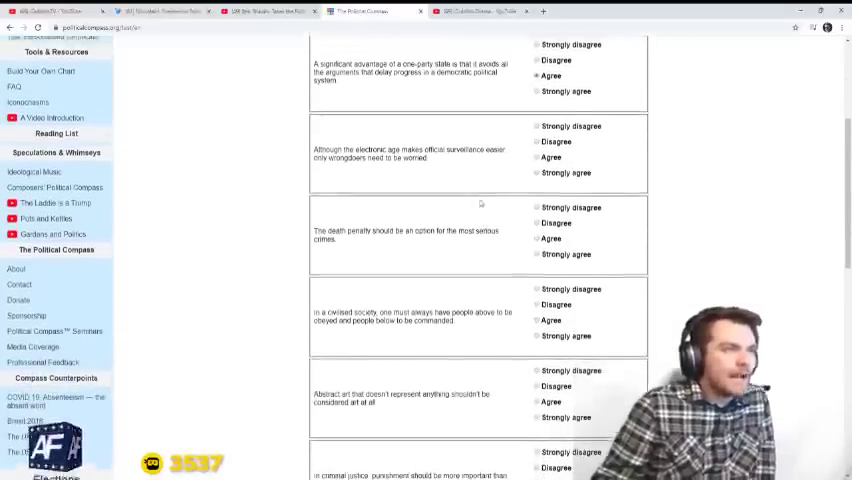
scroll("up", 3)
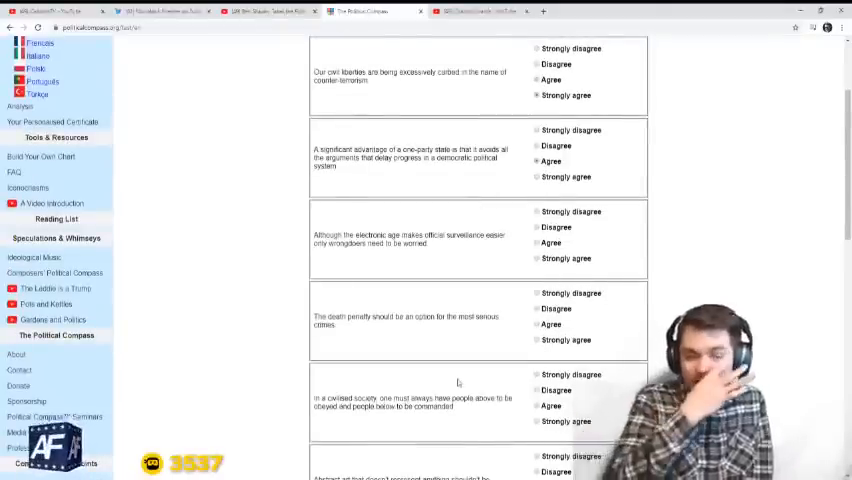
left_click(534, 161)
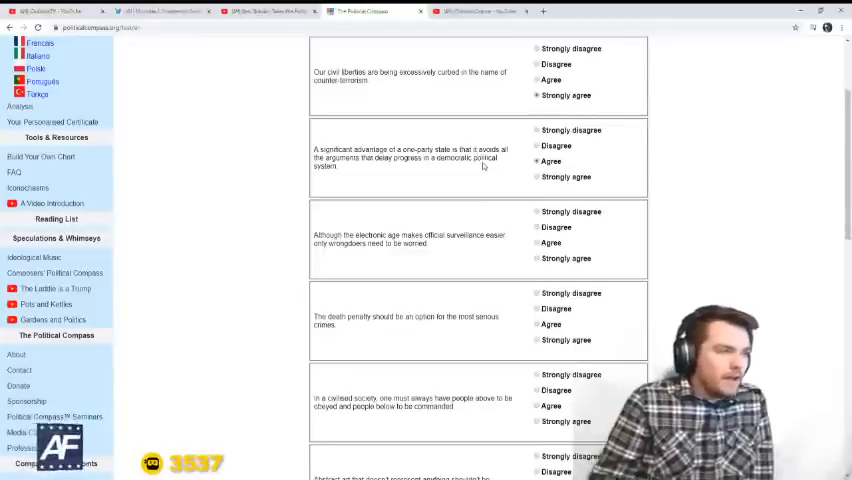
- Answer Disagree on hierarchy, Agree on abstract art, Strongly agree on punishment and rehabilitation
scroll("down", 3)
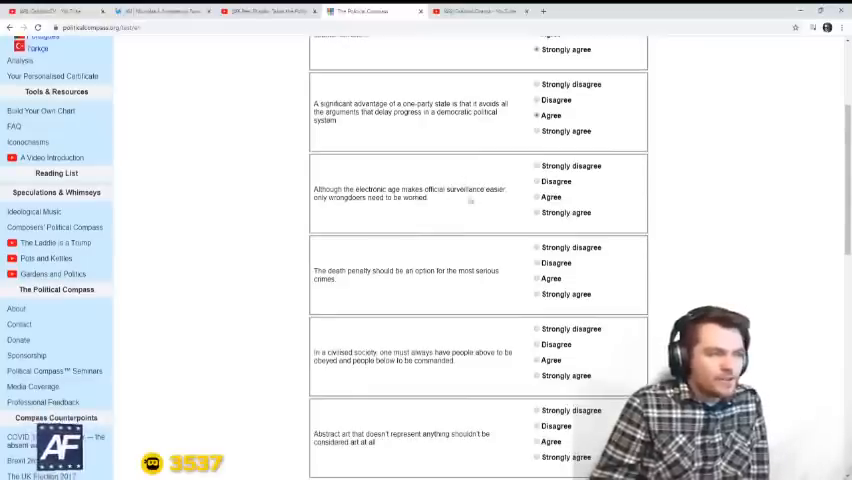
scroll("down", 3)
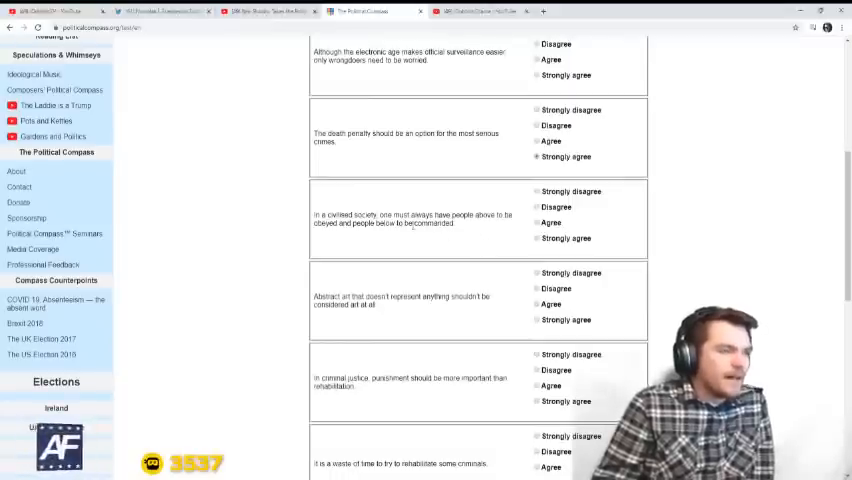
mouse_move(452, 270)
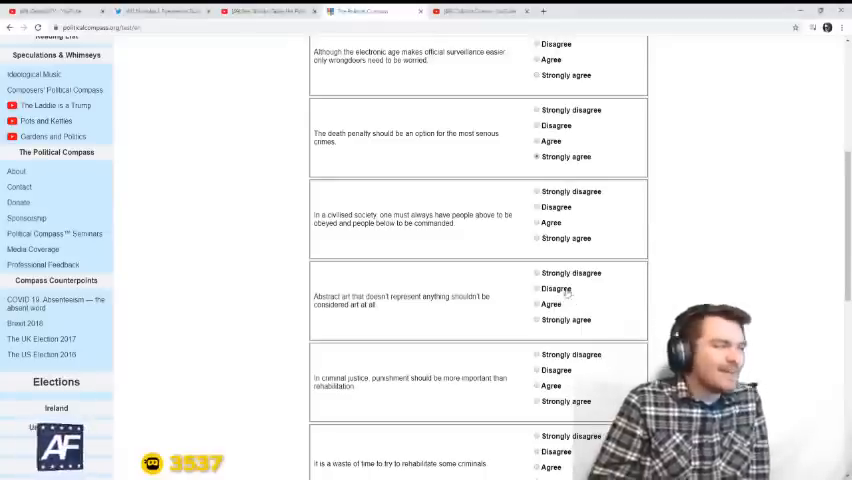
mouse_move(517, 211)
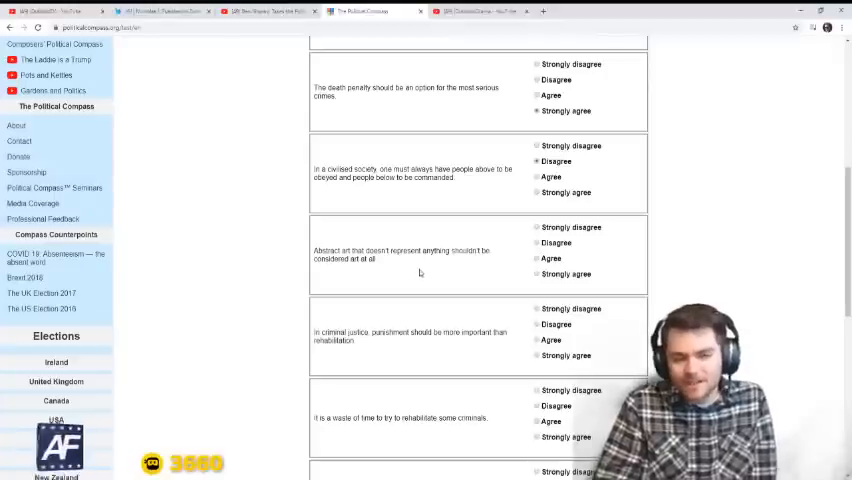
mouse_move(419, 262)
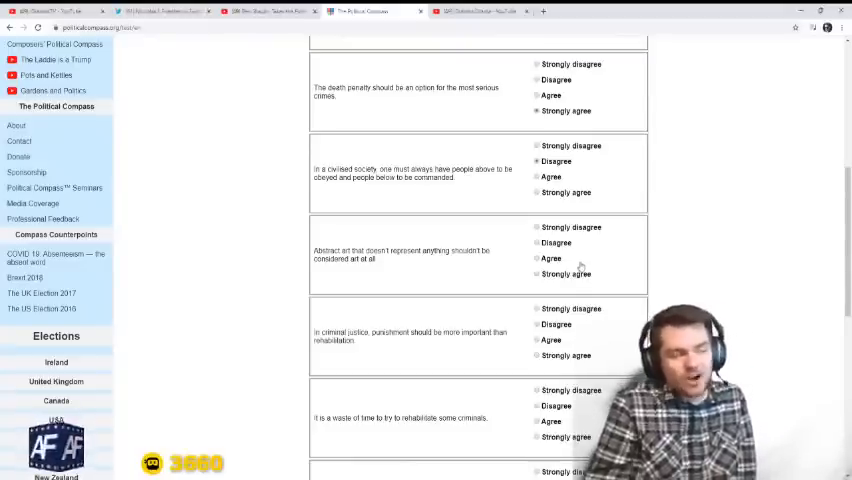
left_click(535, 258)
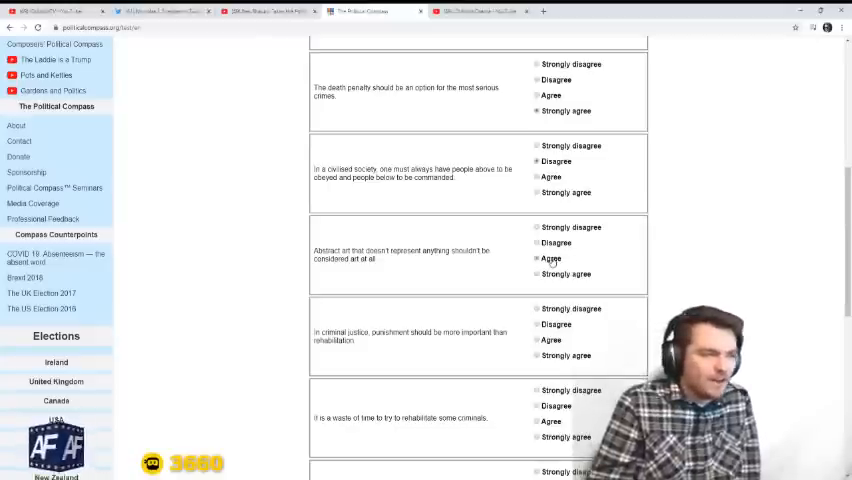
scroll("down", 3)
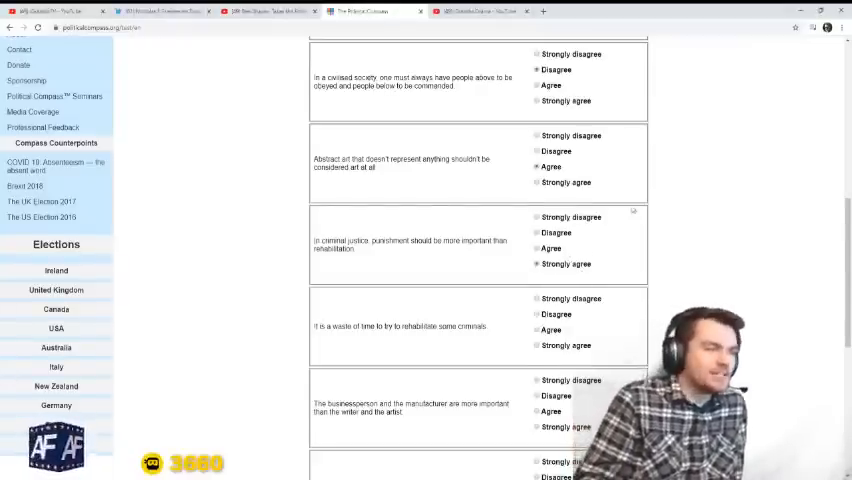
scroll("down", 3)
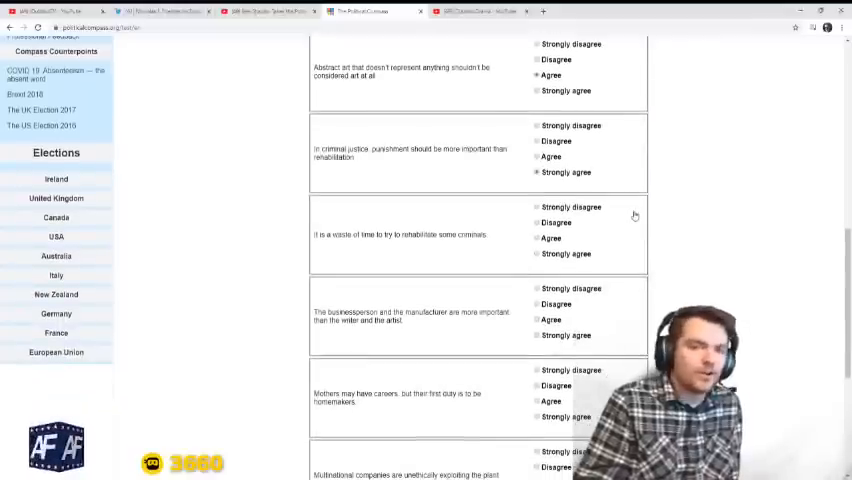
mouse_move(633, 221)
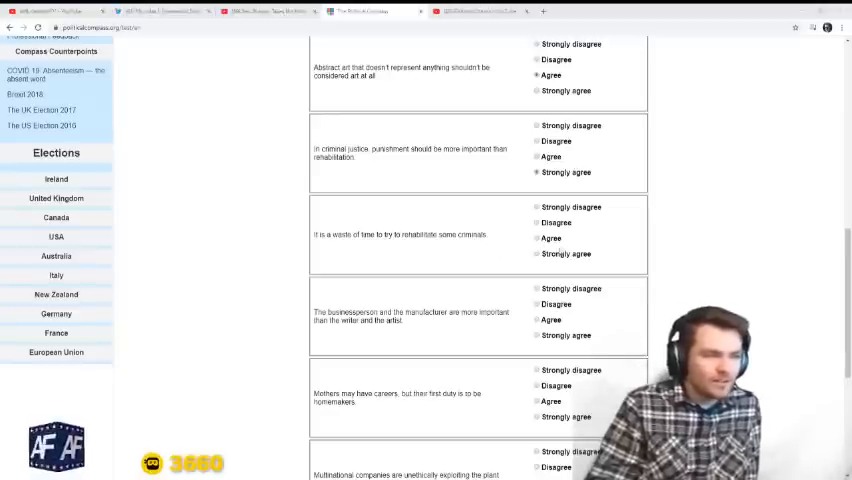
scroll("down", 3)
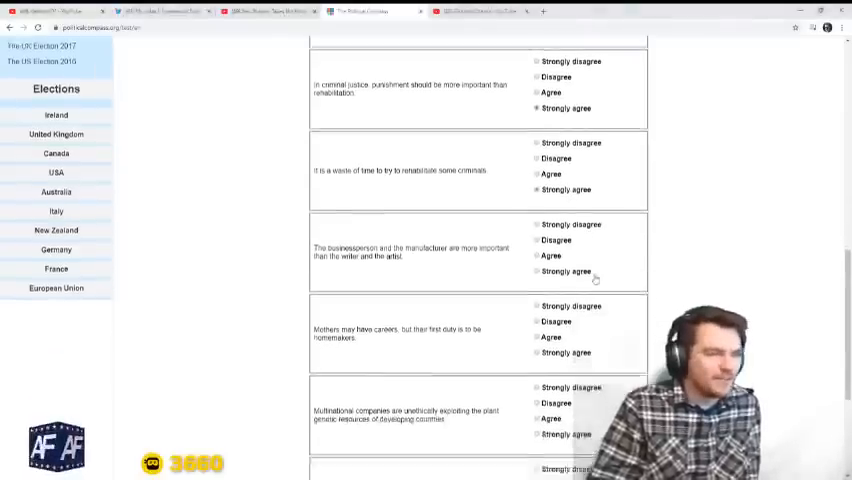
- Scroll down to the statement on businesspeople and manufacturers versus writers and artists
scroll("down", 3)
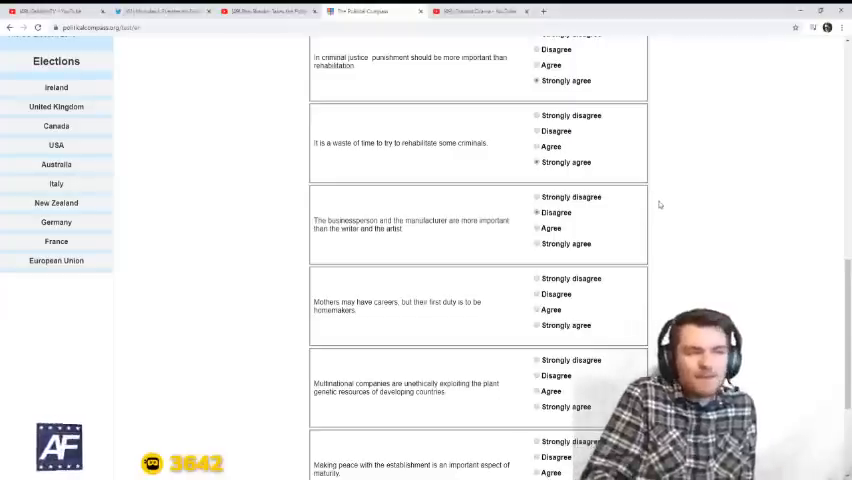
mouse_move(584, 258)
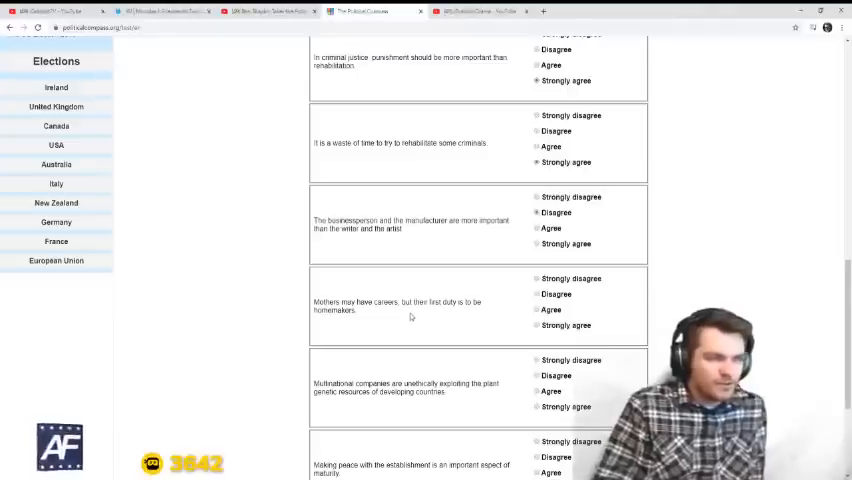
- Scroll down to the statement about mothers' first duty being homemakers
scroll("down", 3)
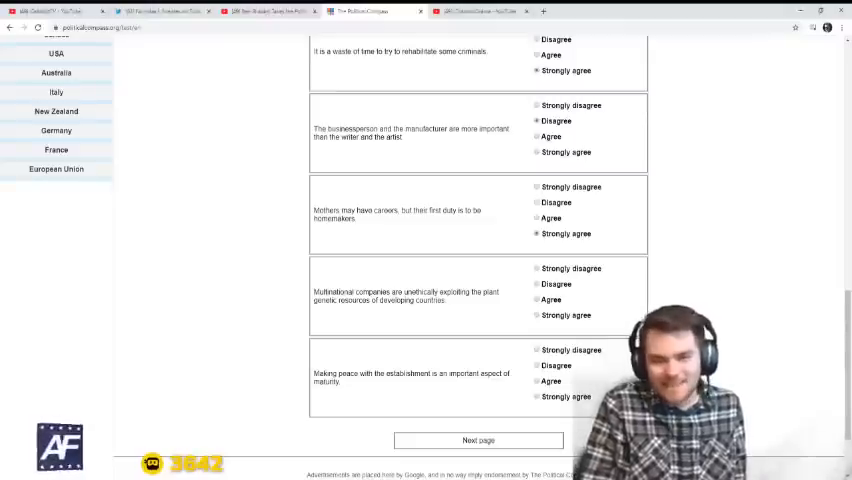
mouse_move(115, 340)
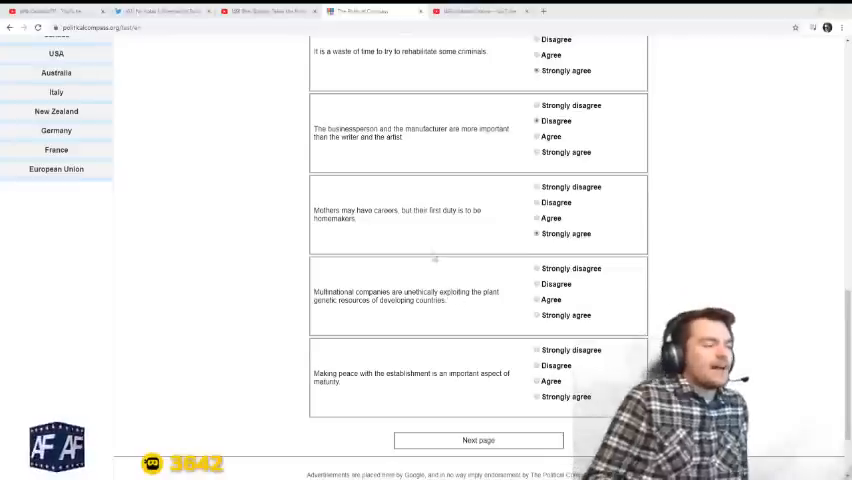
mouse_move(421, 270)
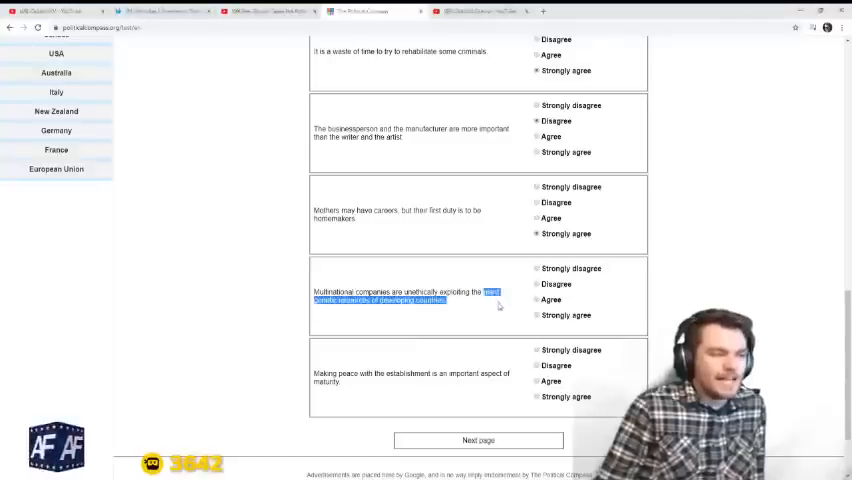
- Advance to the next page, strongly agreeing on natural unluckiness and religious values in schools
left_click(492, 302)
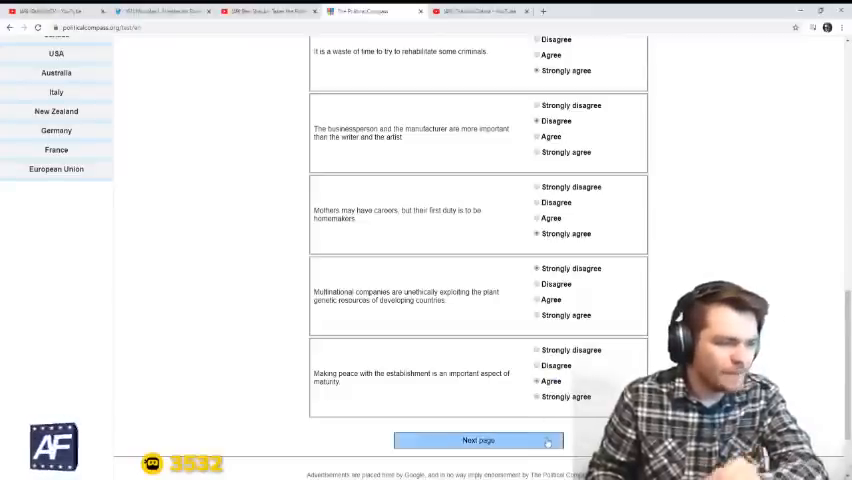
left_click(476, 441)
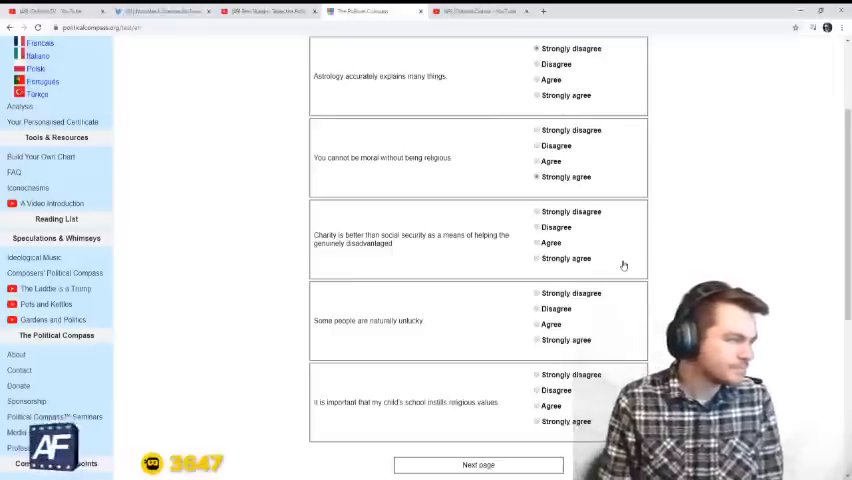
mouse_move(628, 264)
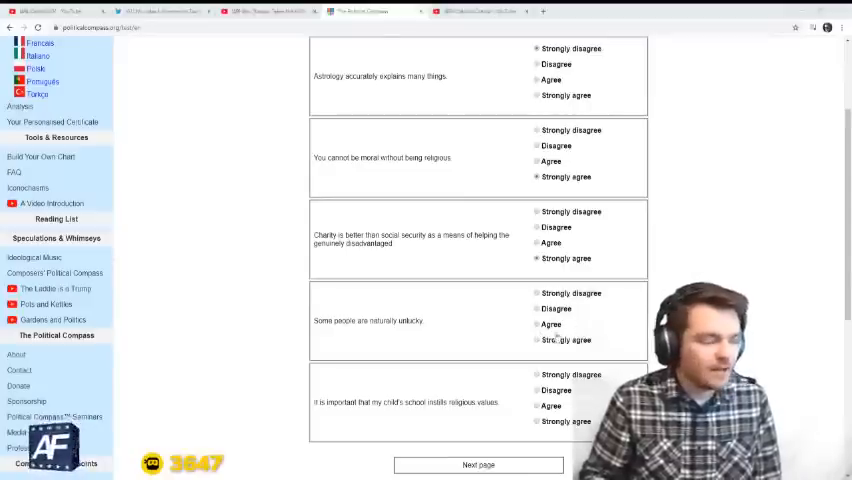
left_click(534, 340)
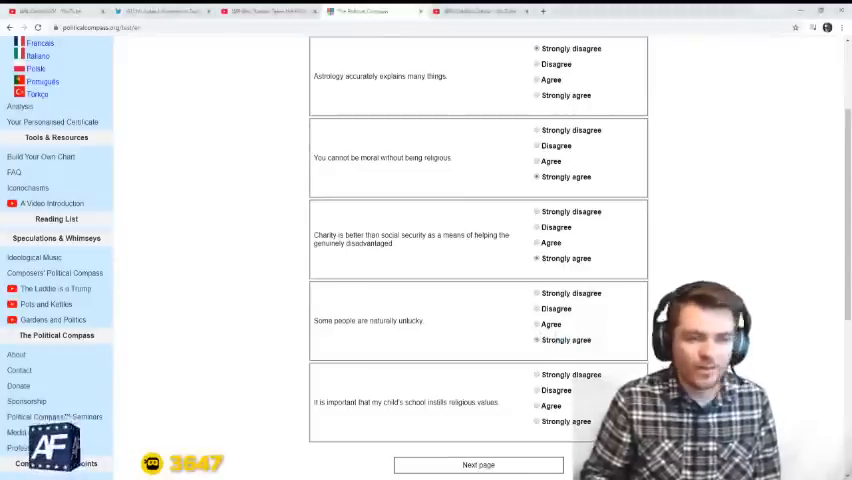
scroll("down", 3)
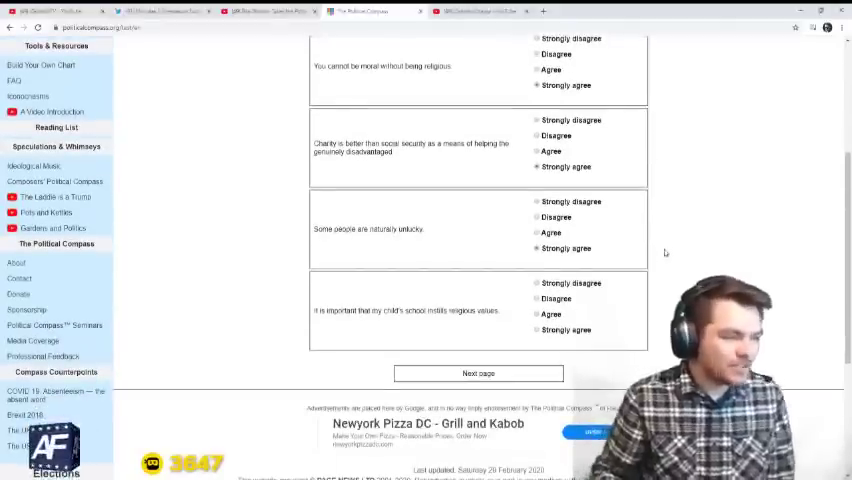
left_click(478, 373)
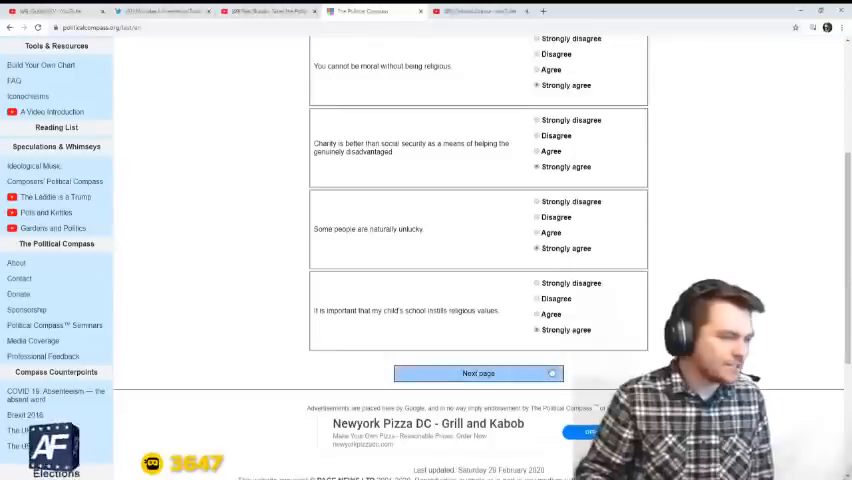
- On the final page, strongly agree sex outside marriage is immoral and answer the bedroom-behaviour statement
left_click(478, 372)
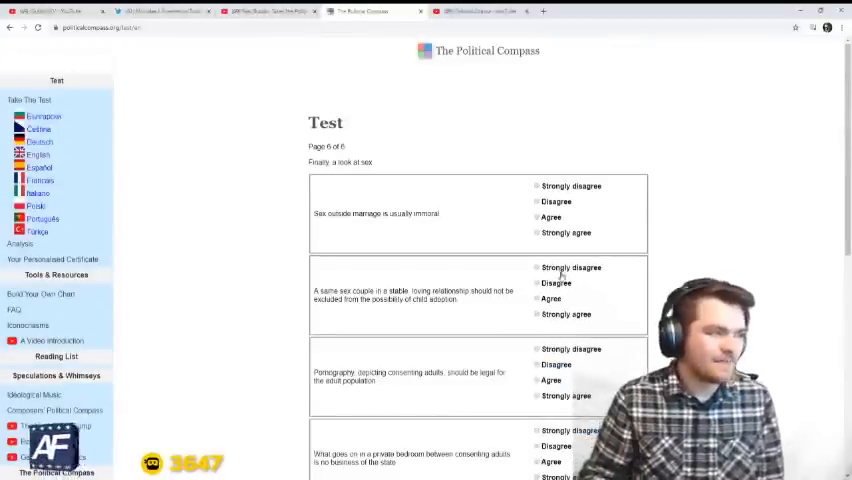
left_click(534, 232)
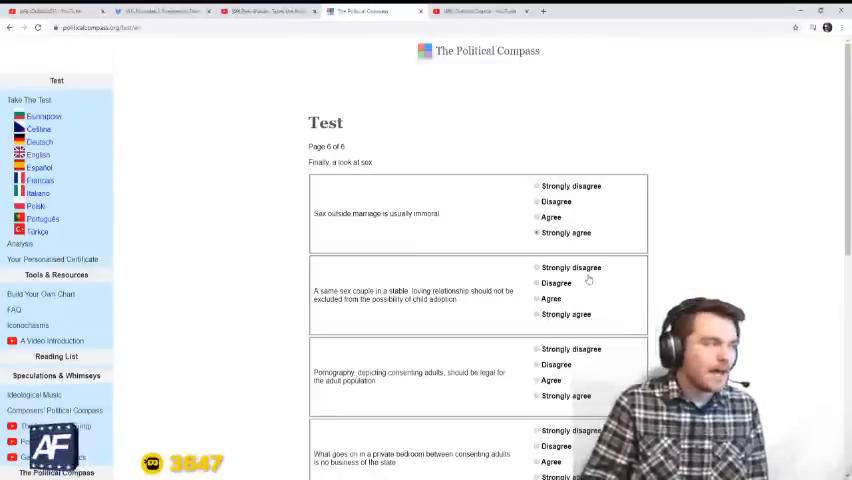
mouse_move(650, 270)
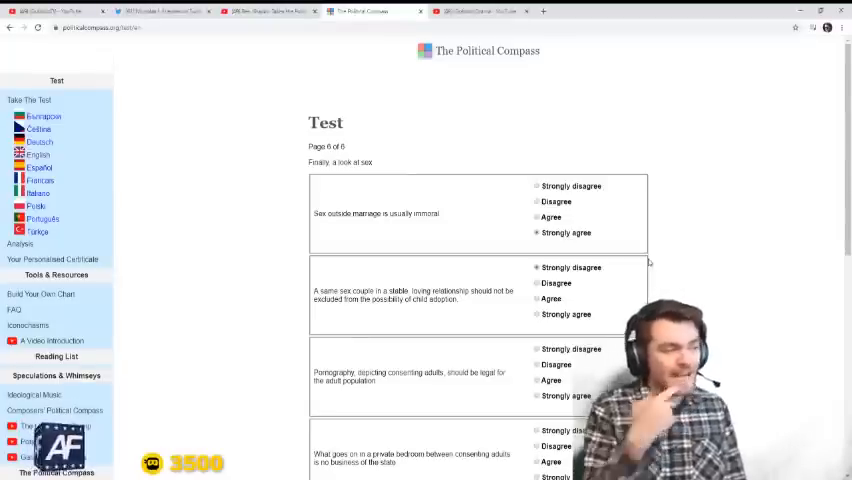
scroll("down", 3)
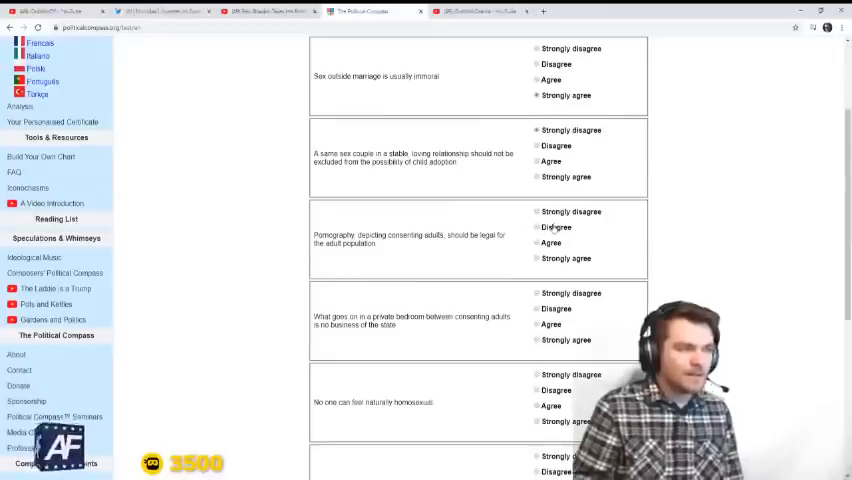
scroll("down", 3)
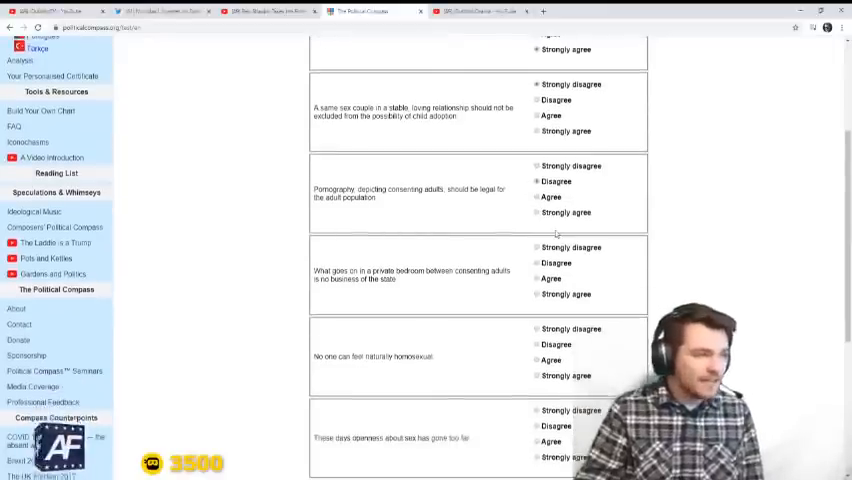
scroll("down", 3)
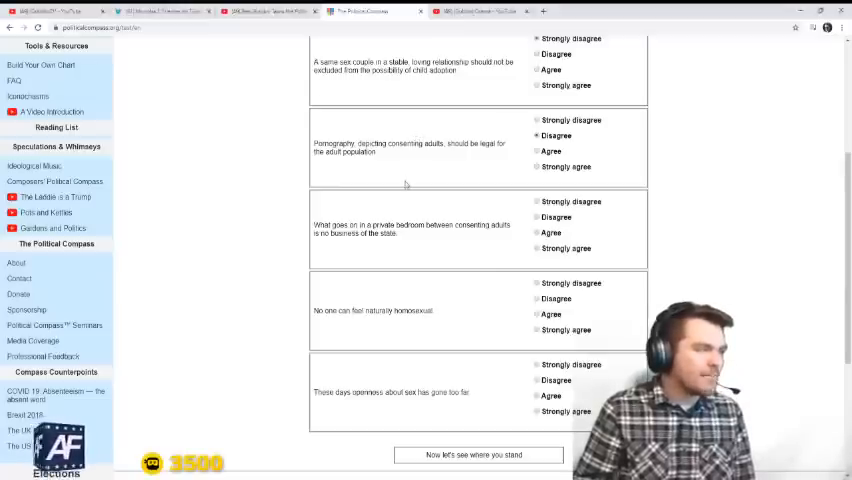
mouse_move(612, 197)
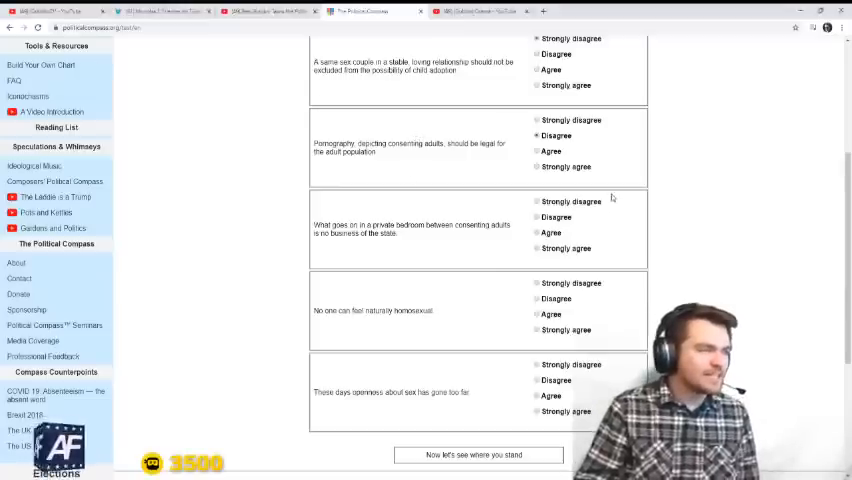
left_click(535, 248)
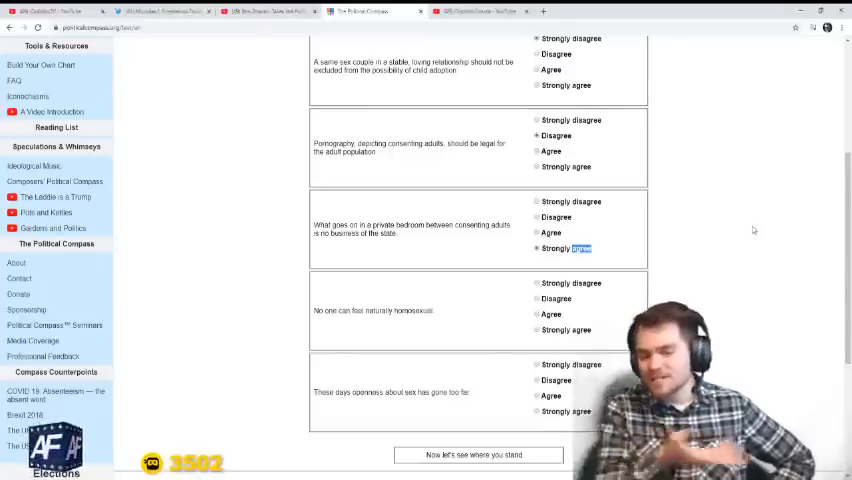
mouse_move(723, 224)
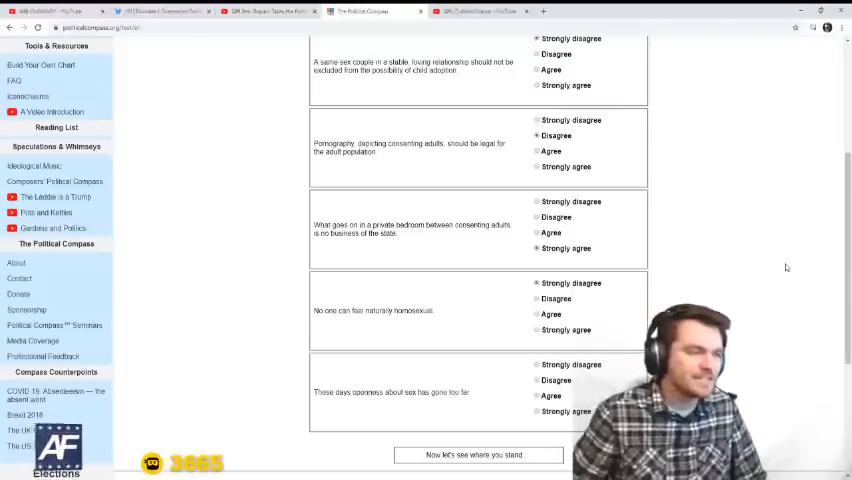
scroll("down", 3)
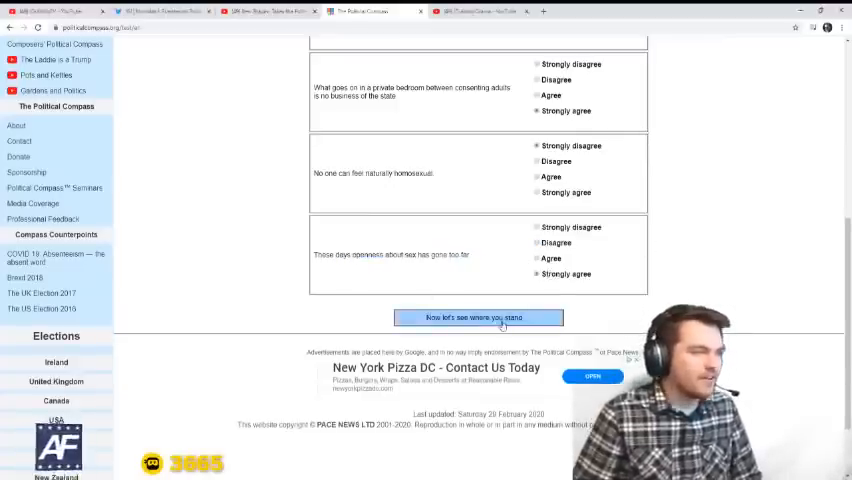
- Submit the answers with 'Now let's see where you stand' to load the results
left_click(478, 317)
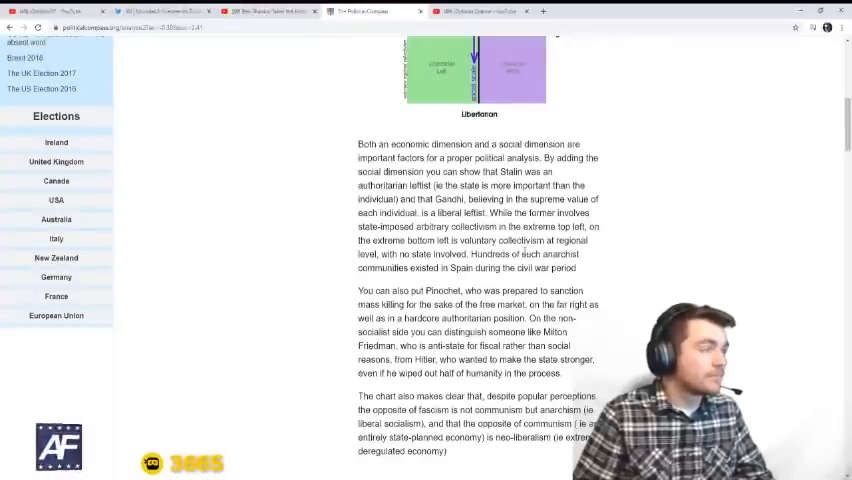
scroll("down", 3)
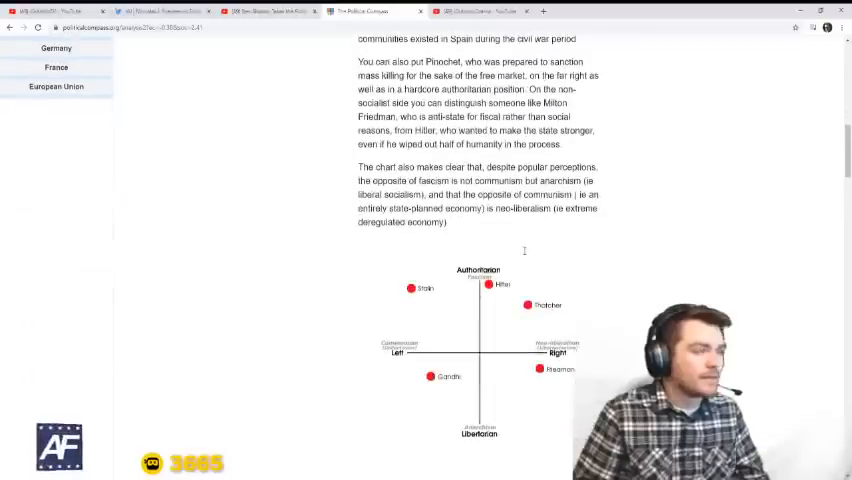
scroll("down", 3)
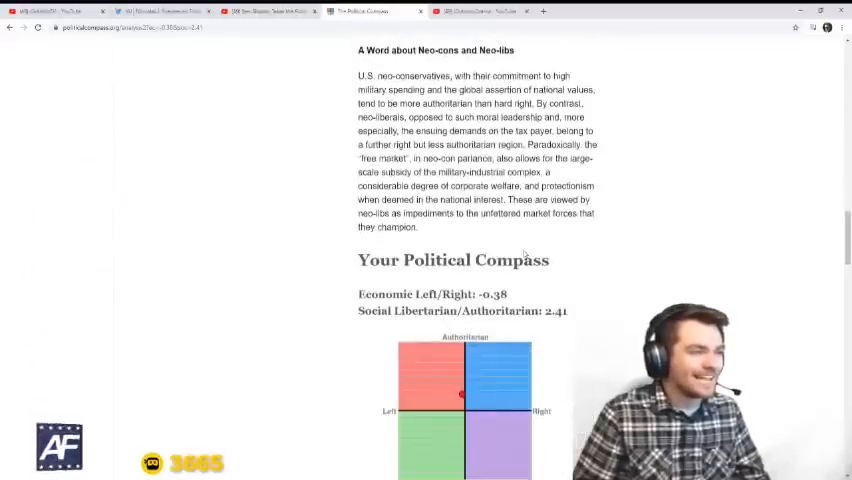
scroll("down", 3)
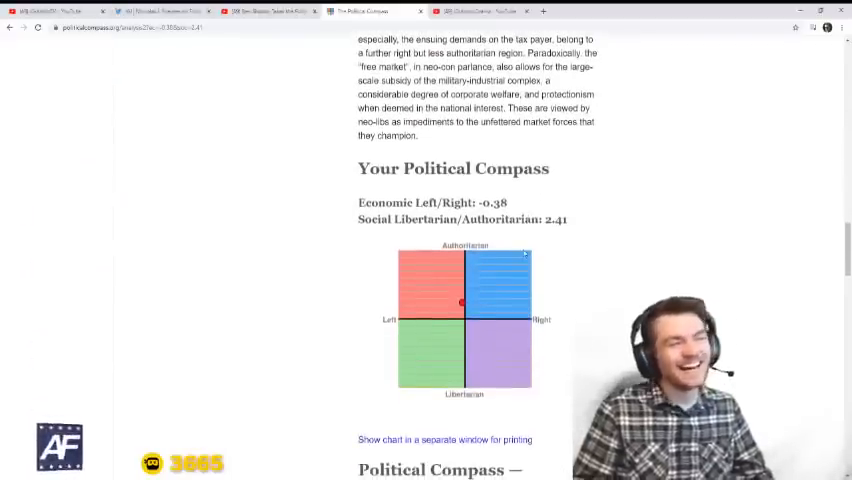
scroll("down", 3)
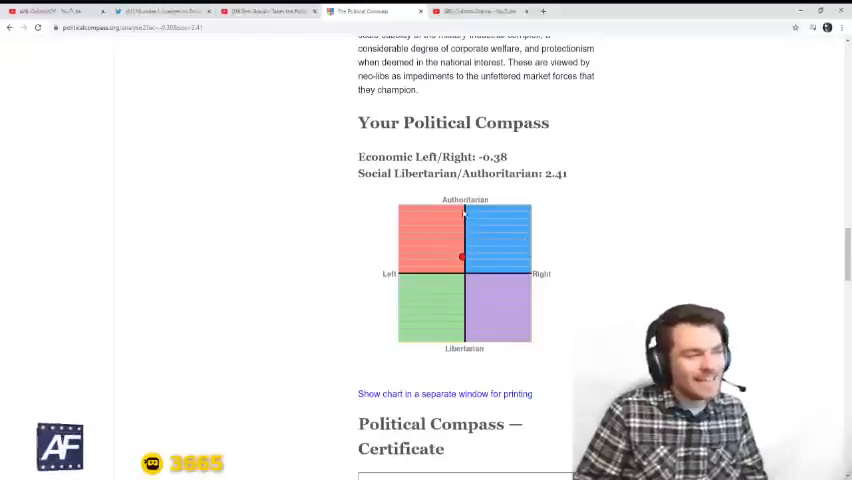
scroll("down", 3)
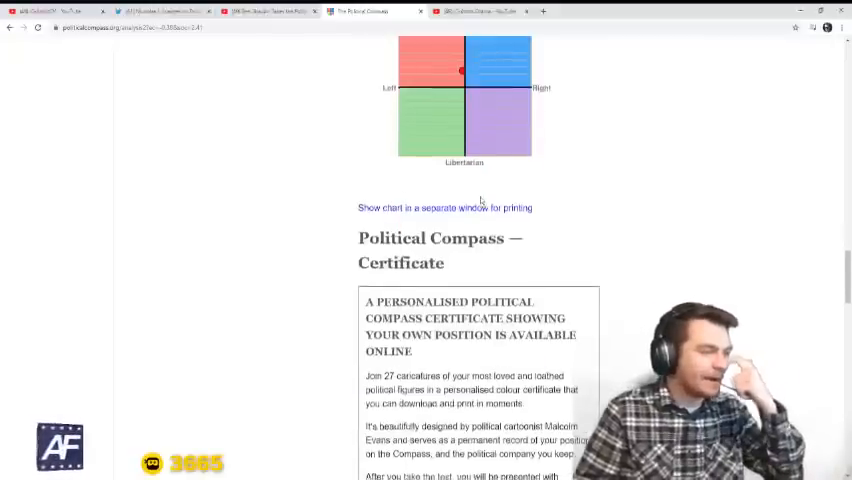
scroll("down", 3)
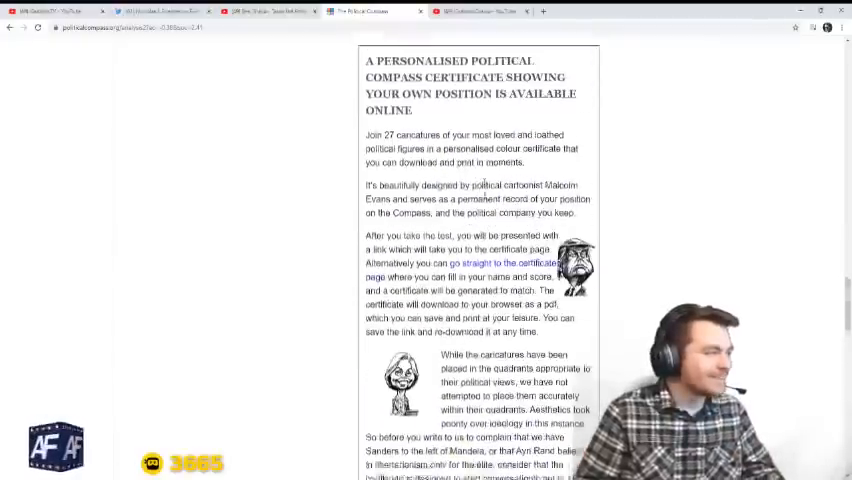
scroll("down", 3)
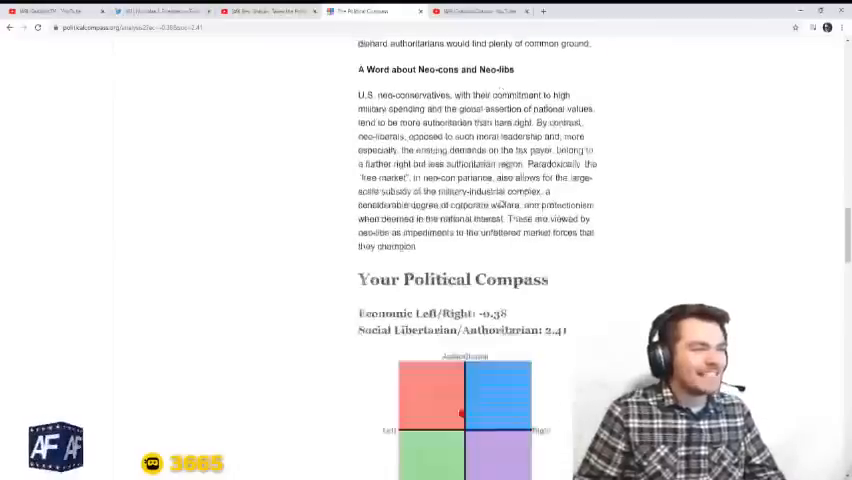
scroll("down", 3)
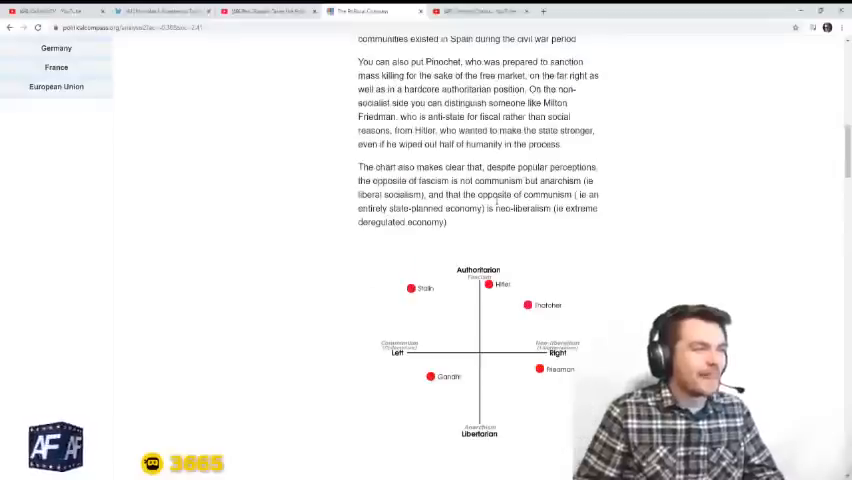
scroll("down", 3)
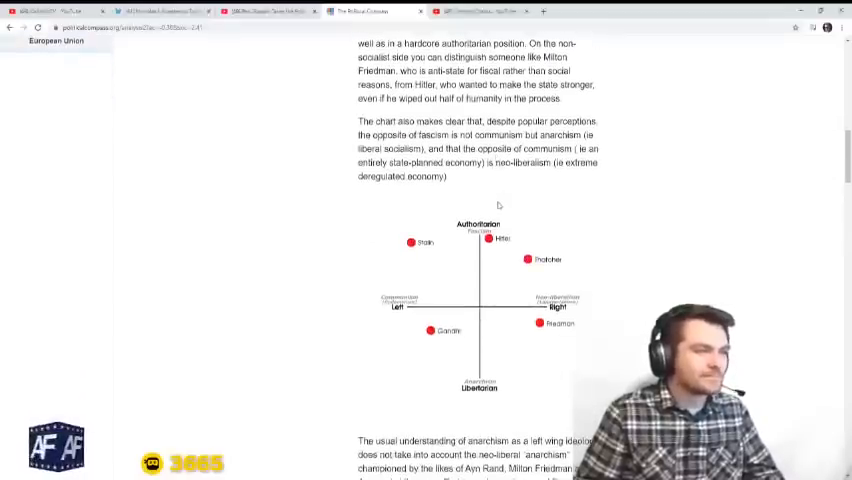
scroll("down", 3)
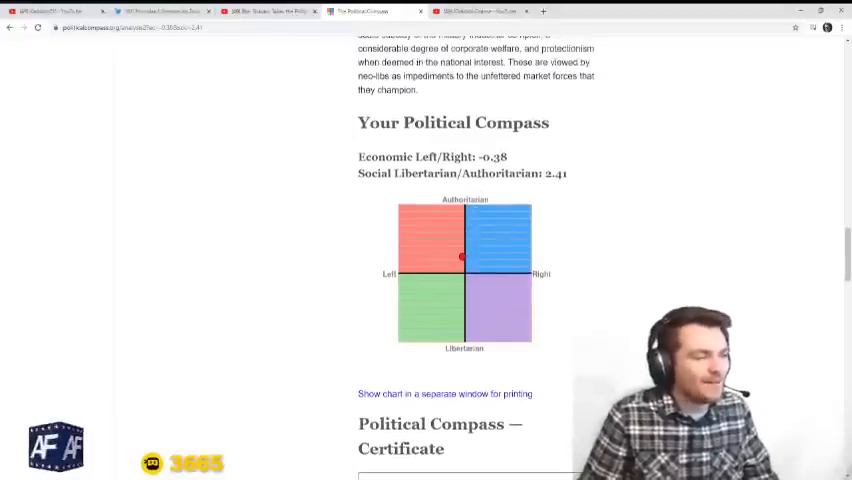
scroll("down", 3)
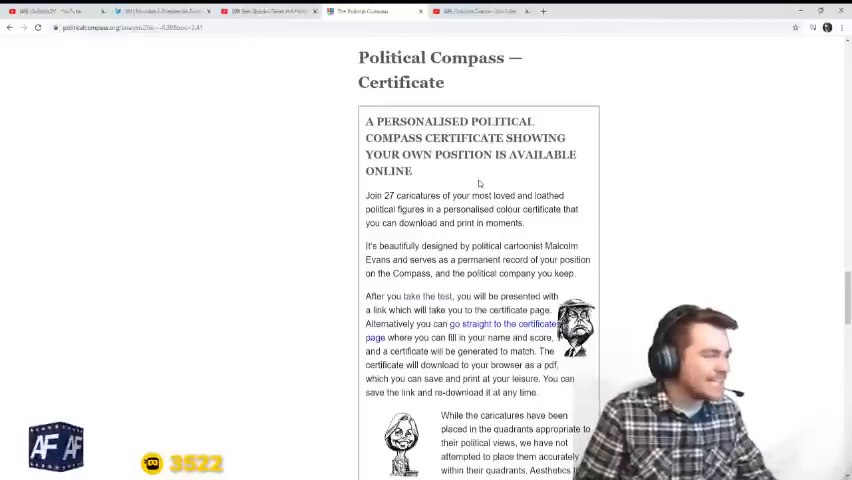
mouse_move(160, 273)
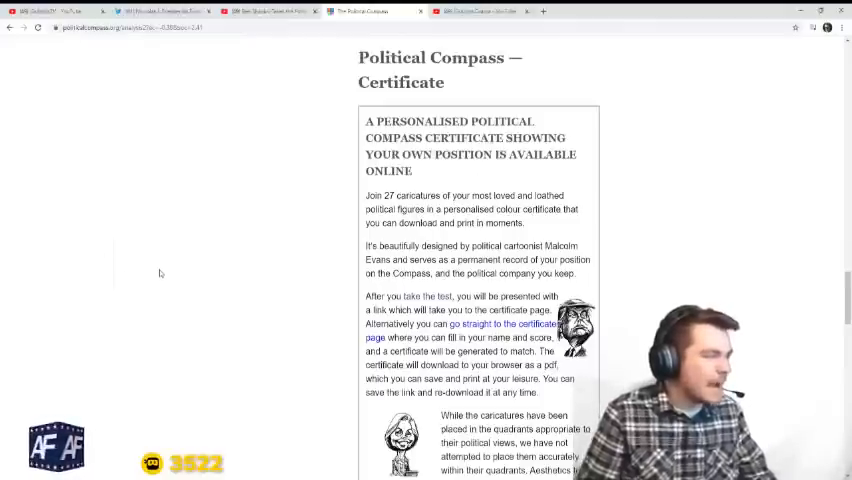